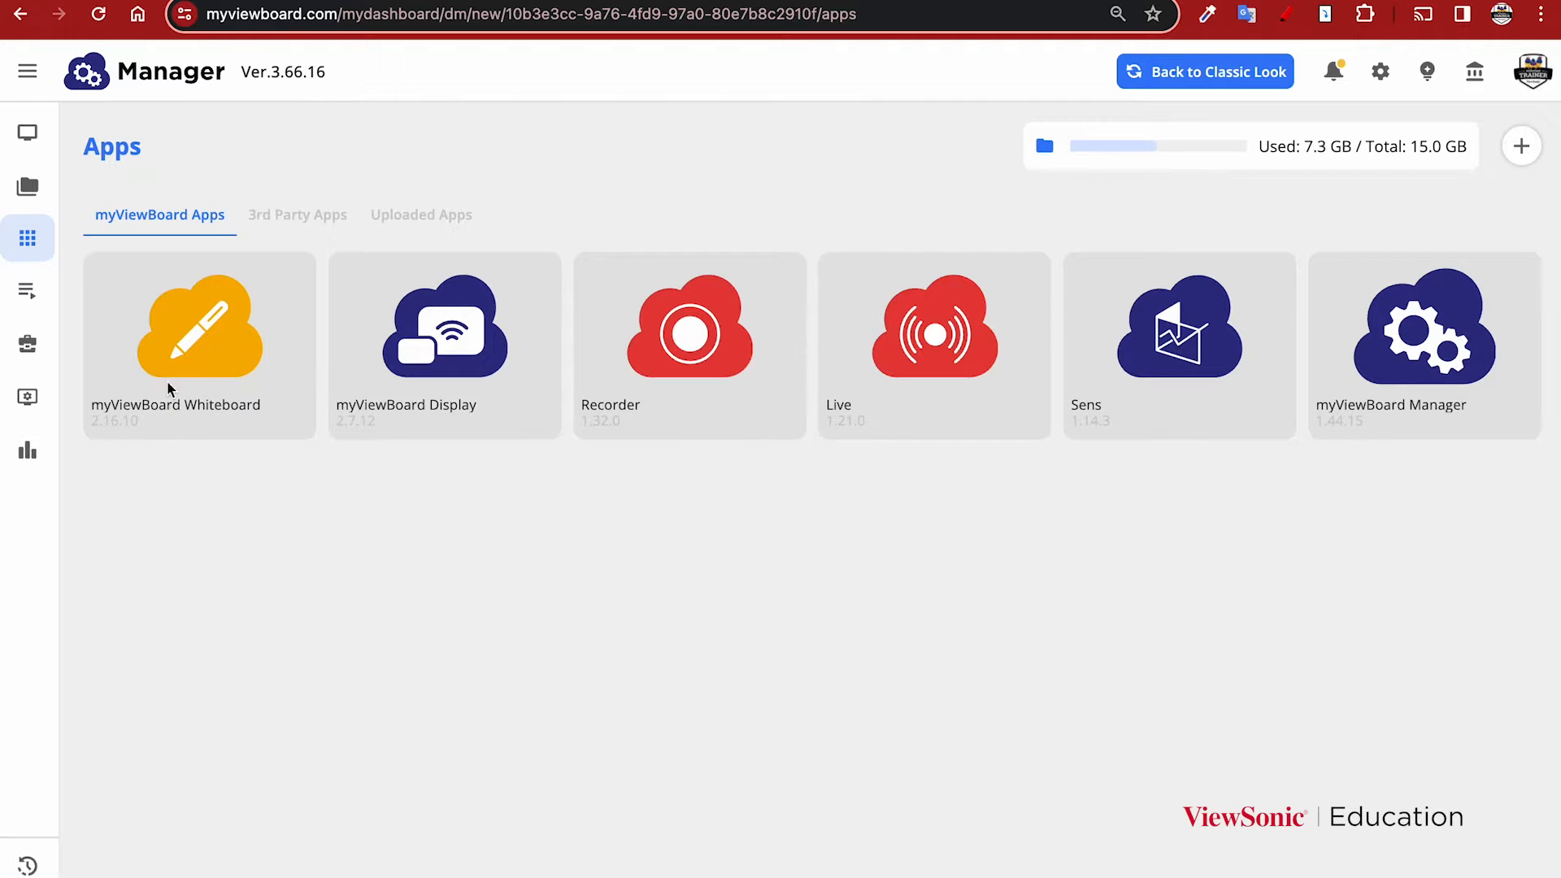
mouse_move(430, 391)
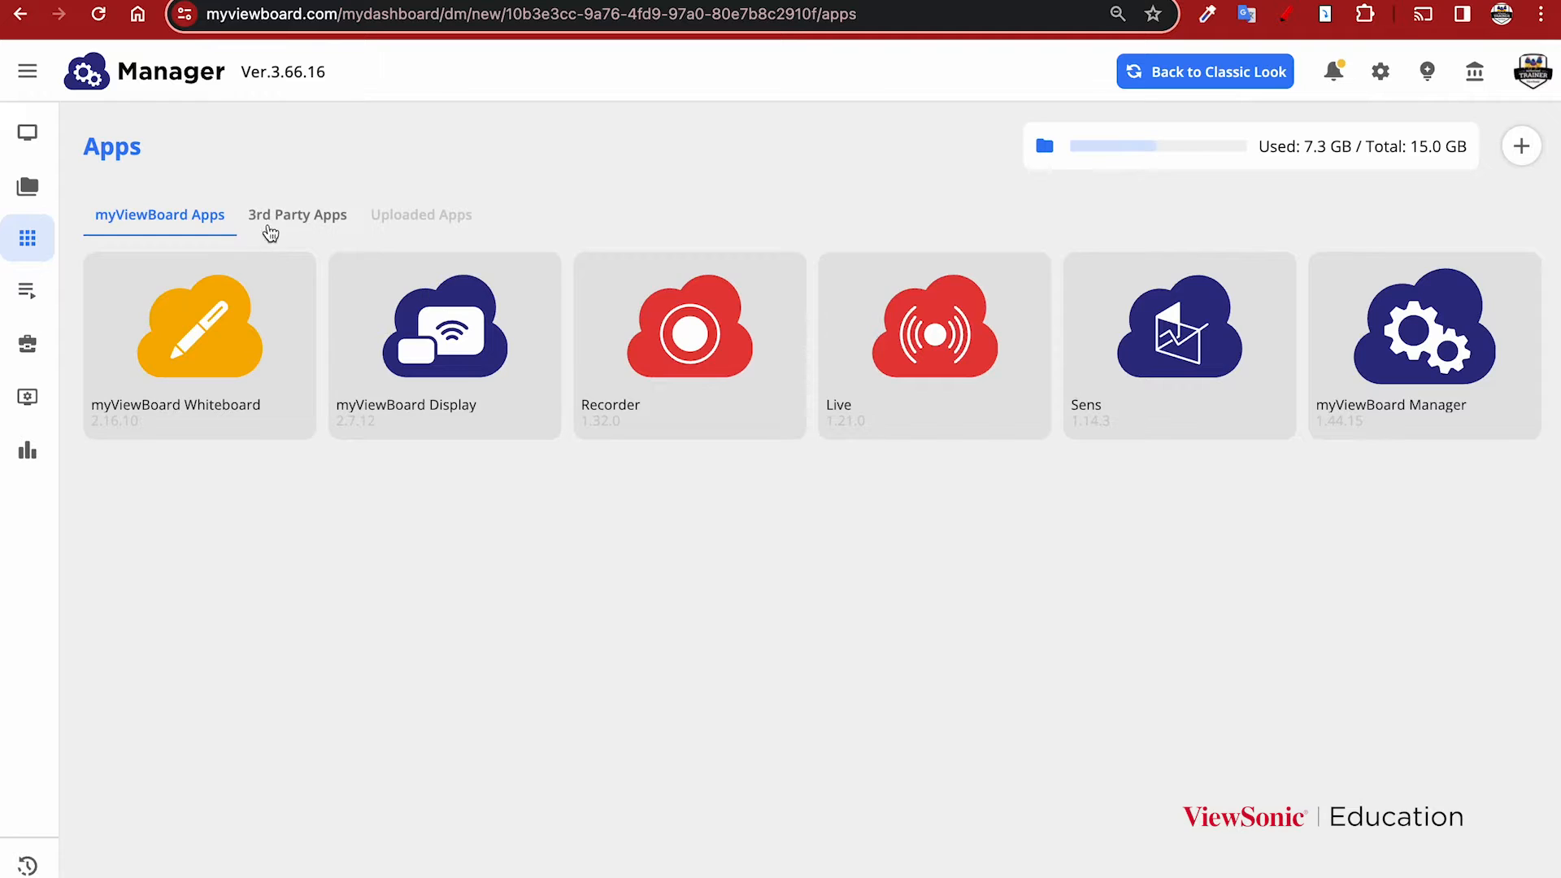
Switch the Apps library to the 3rd Party Apps list (Firefox, Zoom, Teams, etc.)
left_click(297, 215)
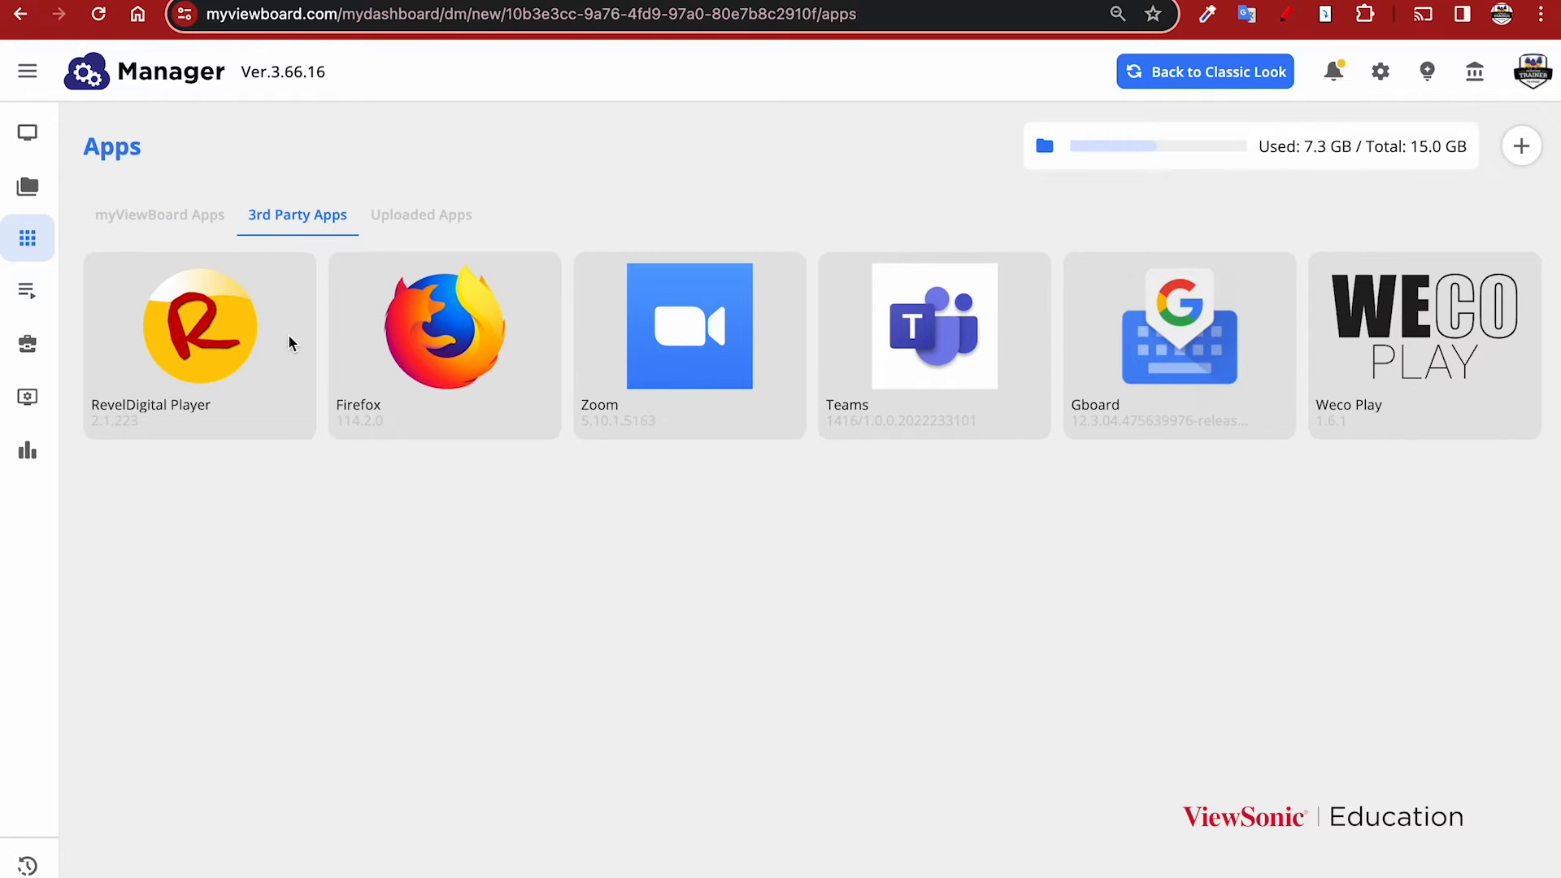
mouse_move(658, 416)
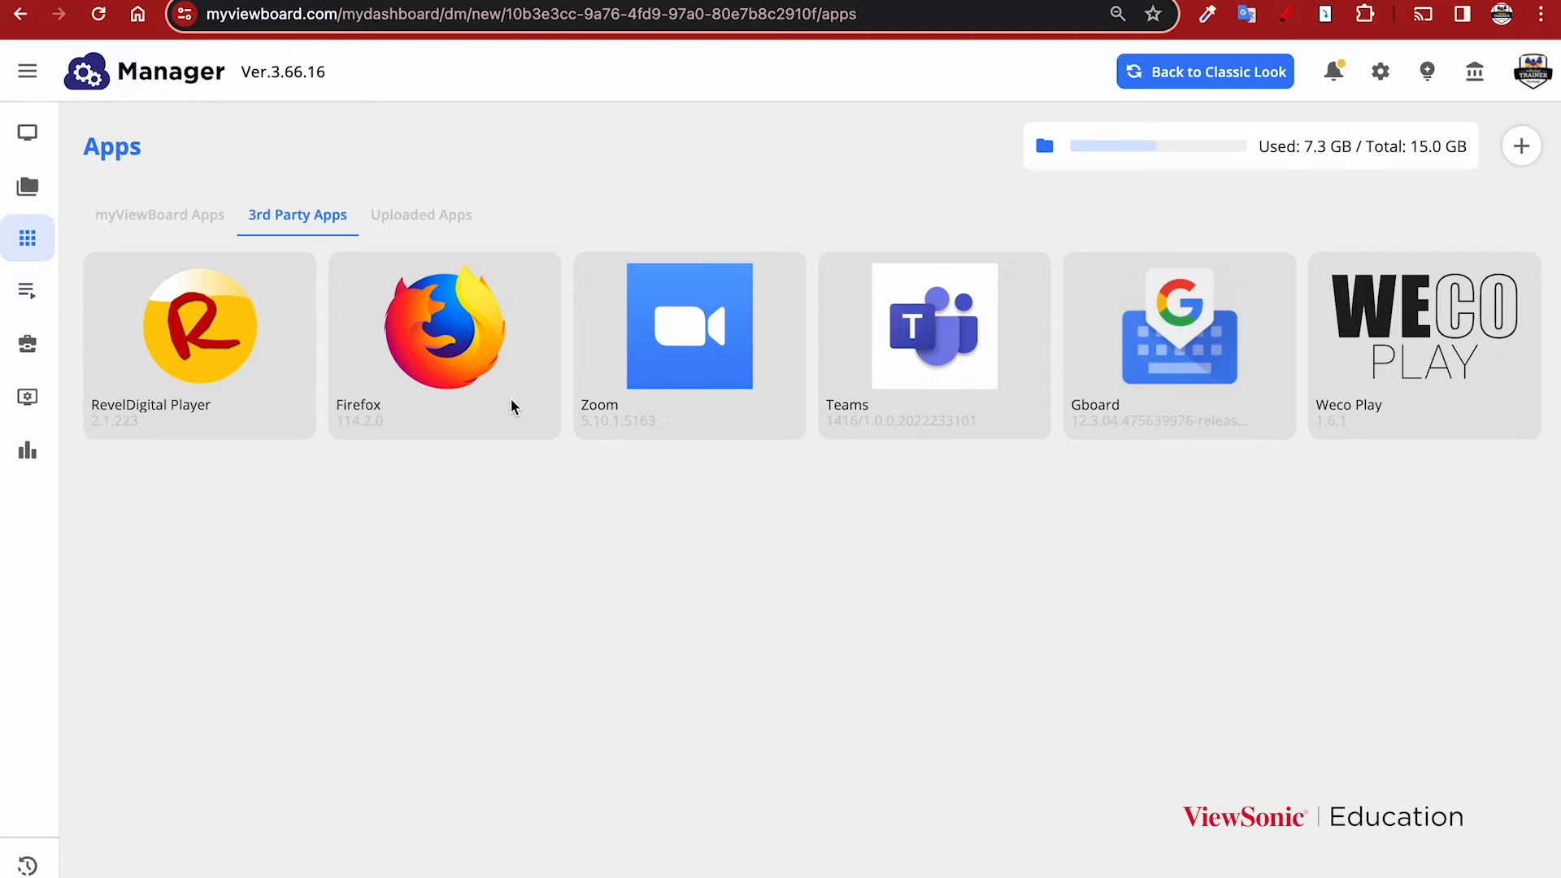
mouse_move(421, 217)
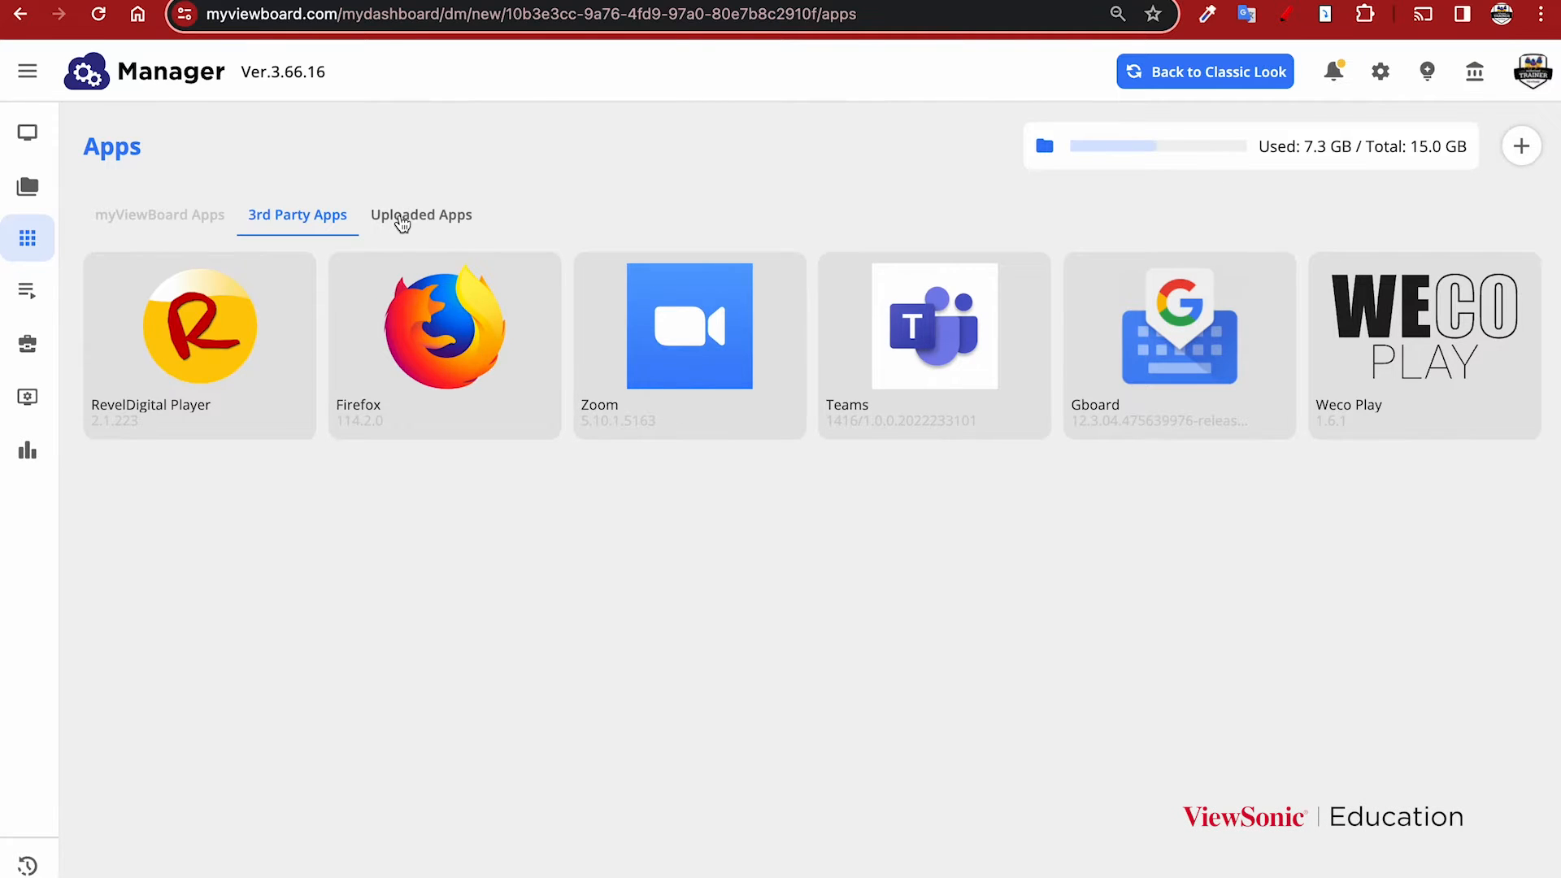
View the Uploaded Apps library (Host, Adobe Reader, VLC, Netflix), briefly previewing the Upload APK dialog
left_click(421, 213)
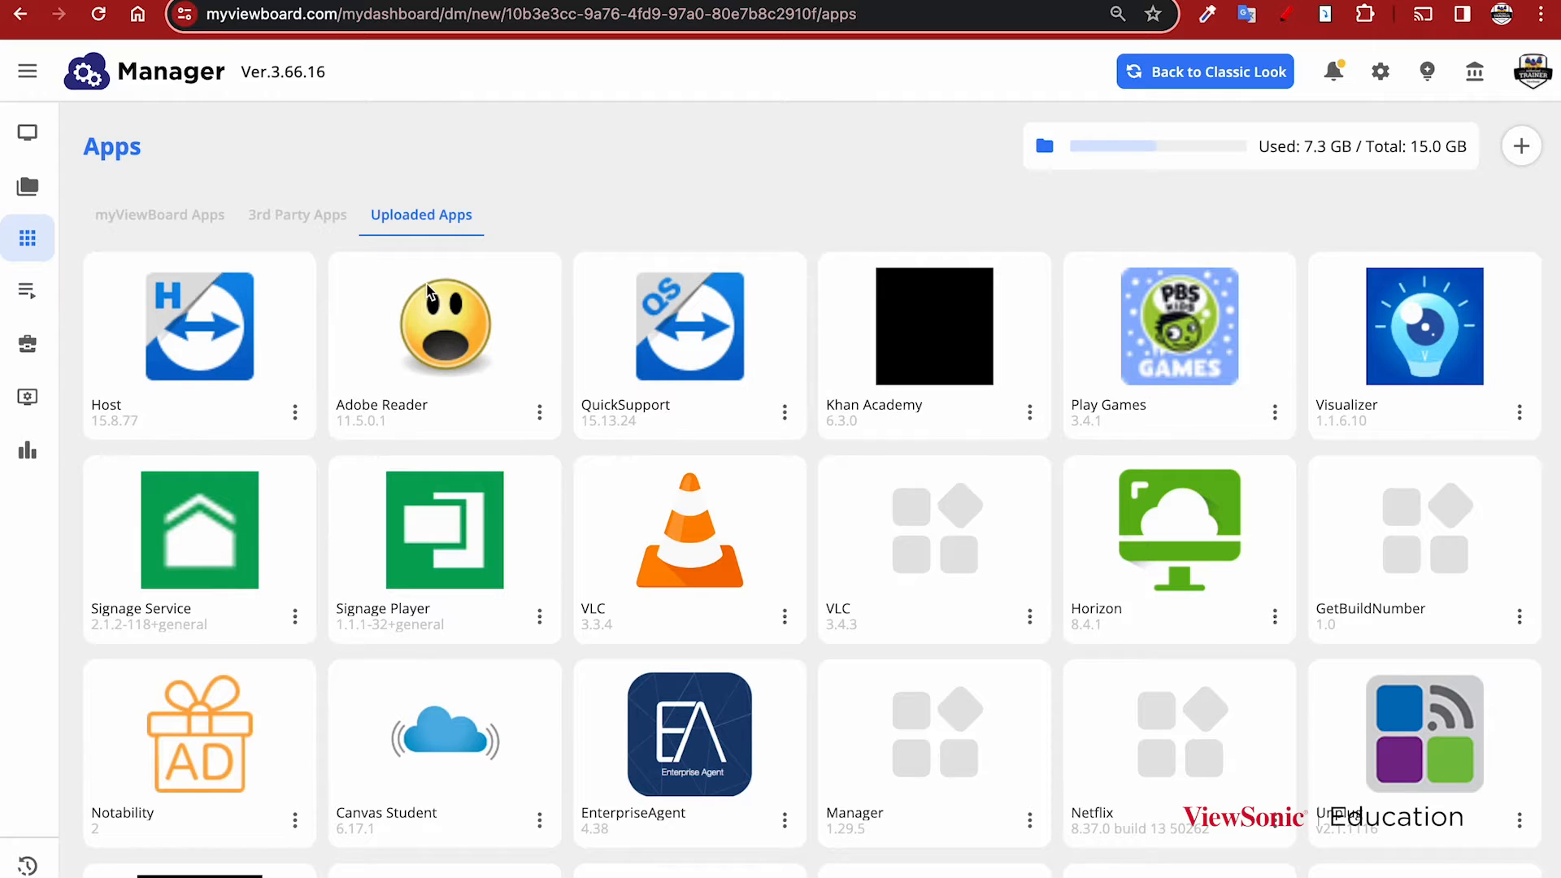
mouse_move(500, 279)
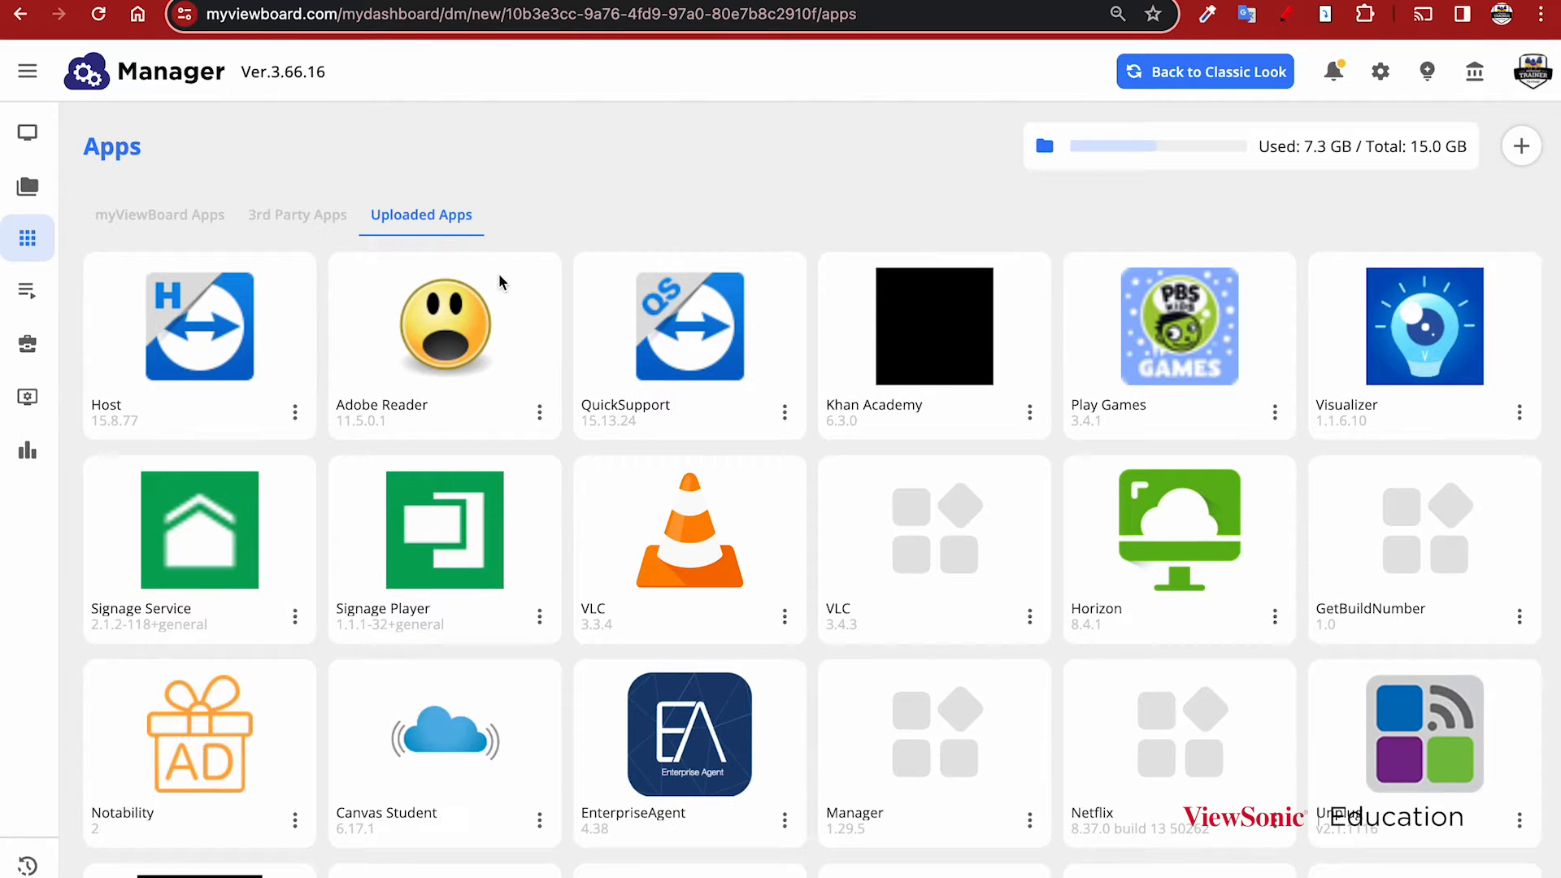
mouse_move(1299, 192)
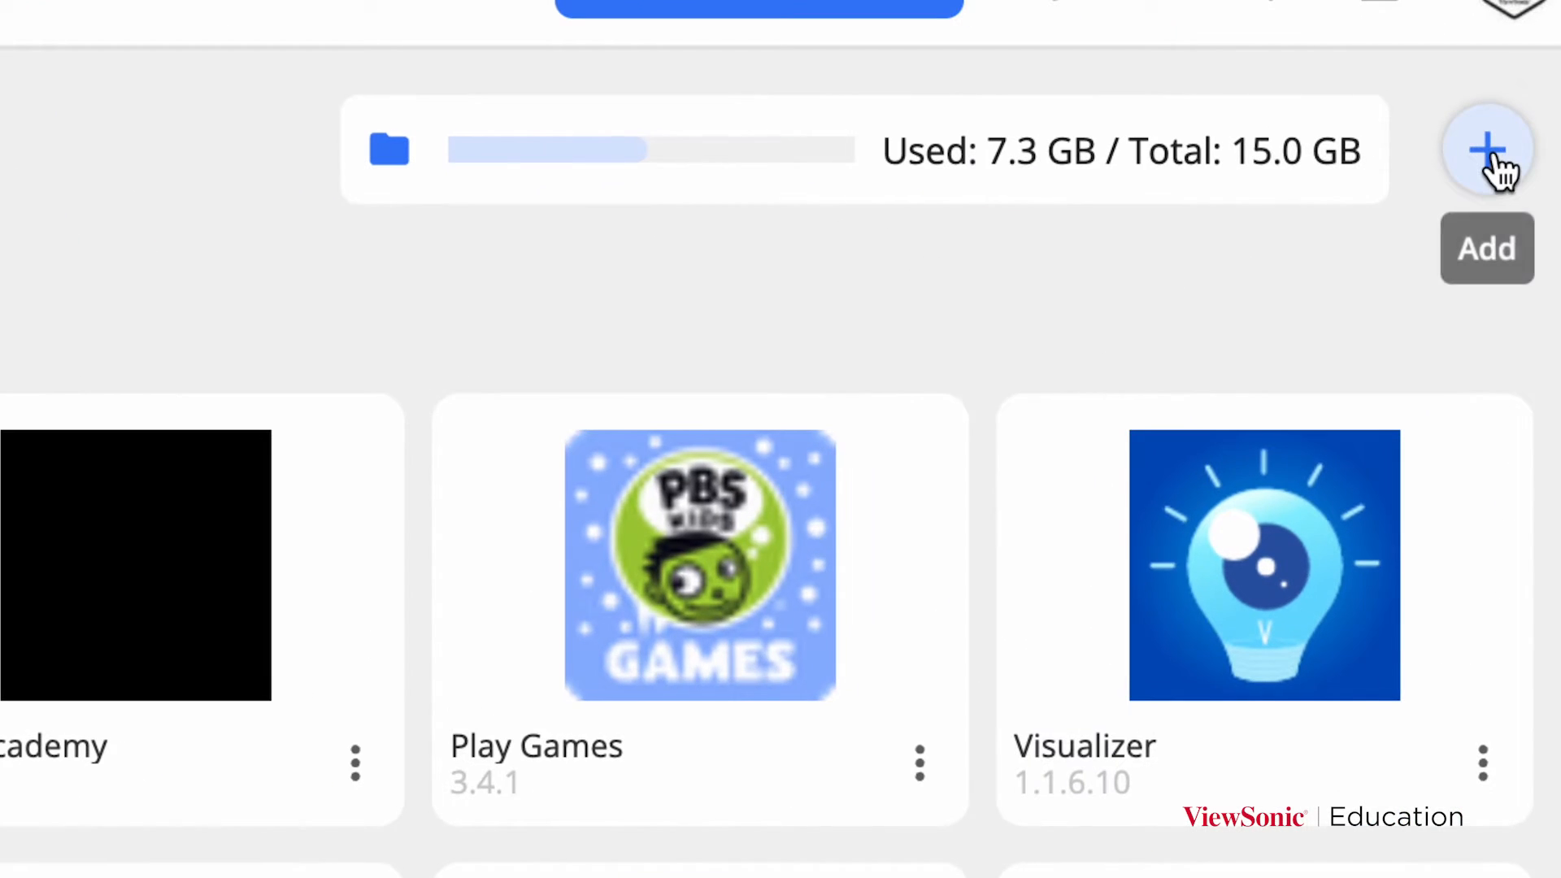
left_click(1486, 150)
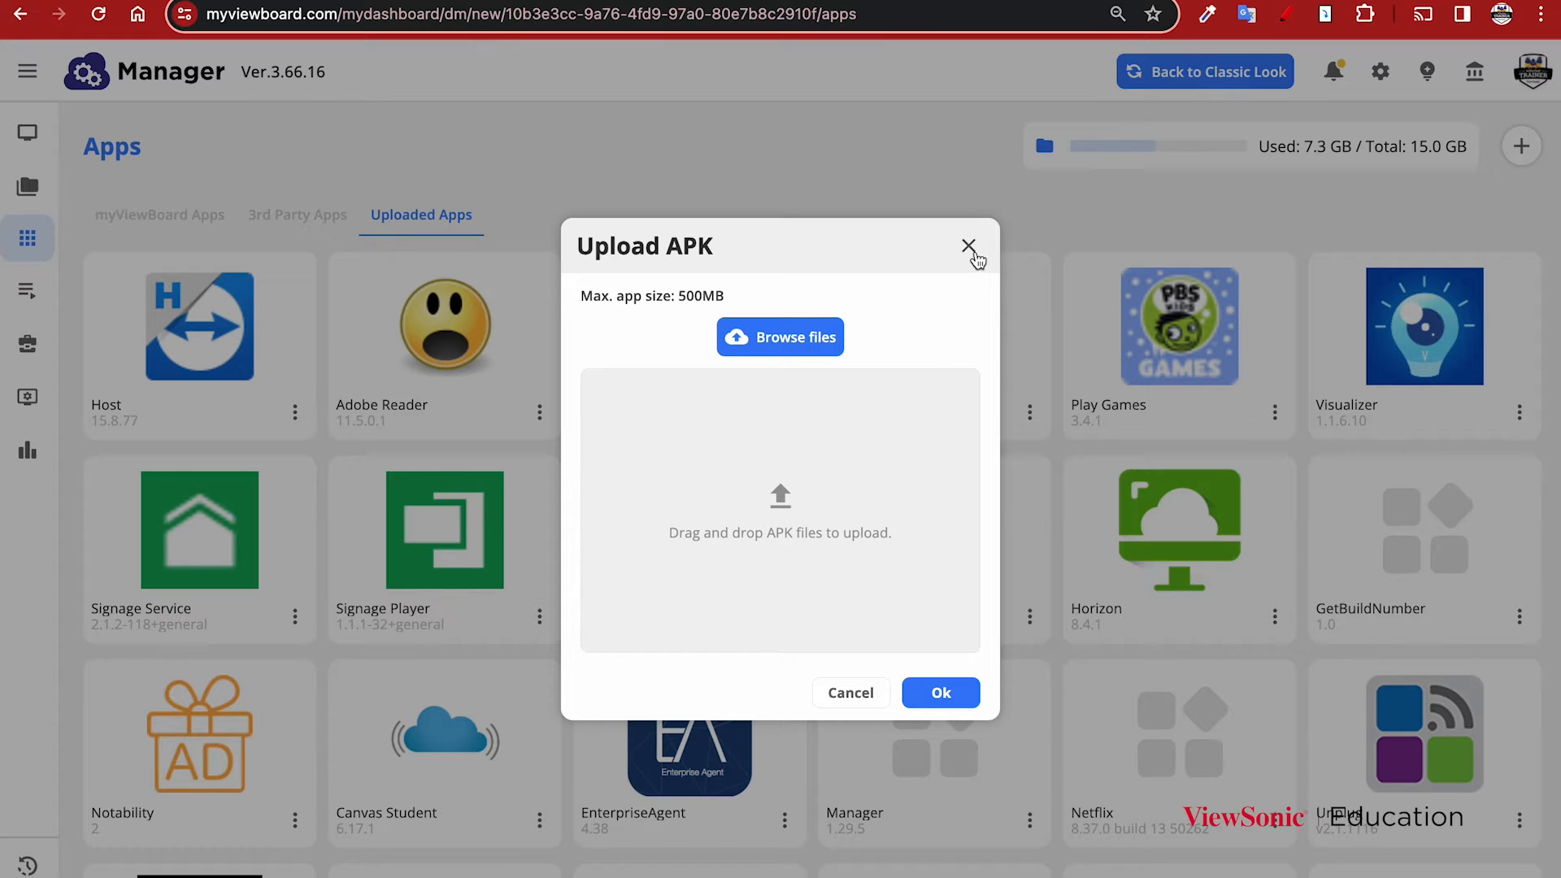
left_click(966, 245)
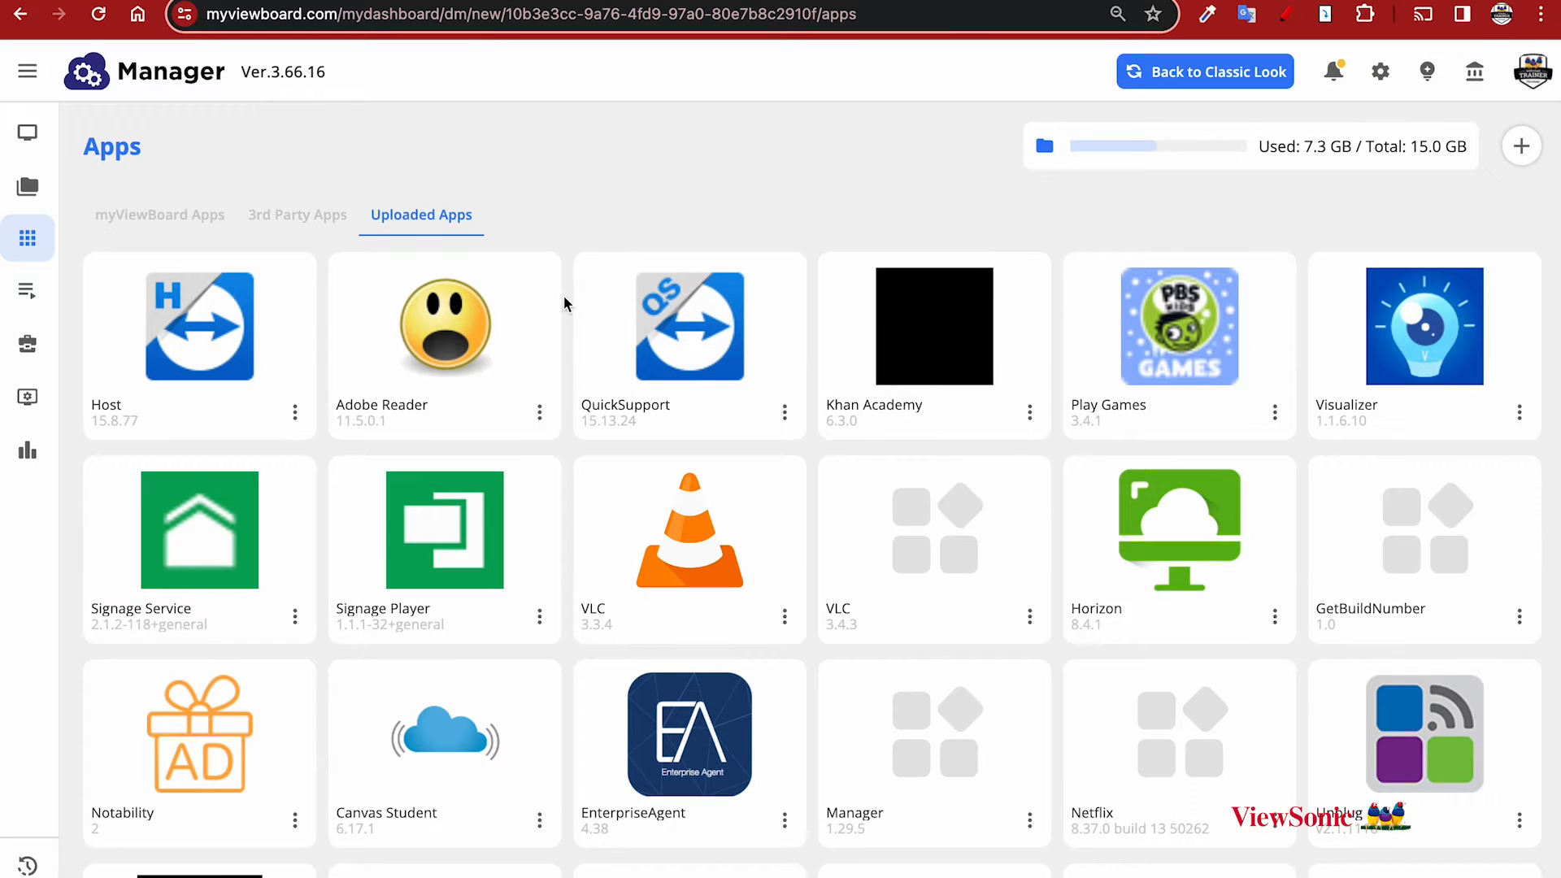
scroll("down", 3)
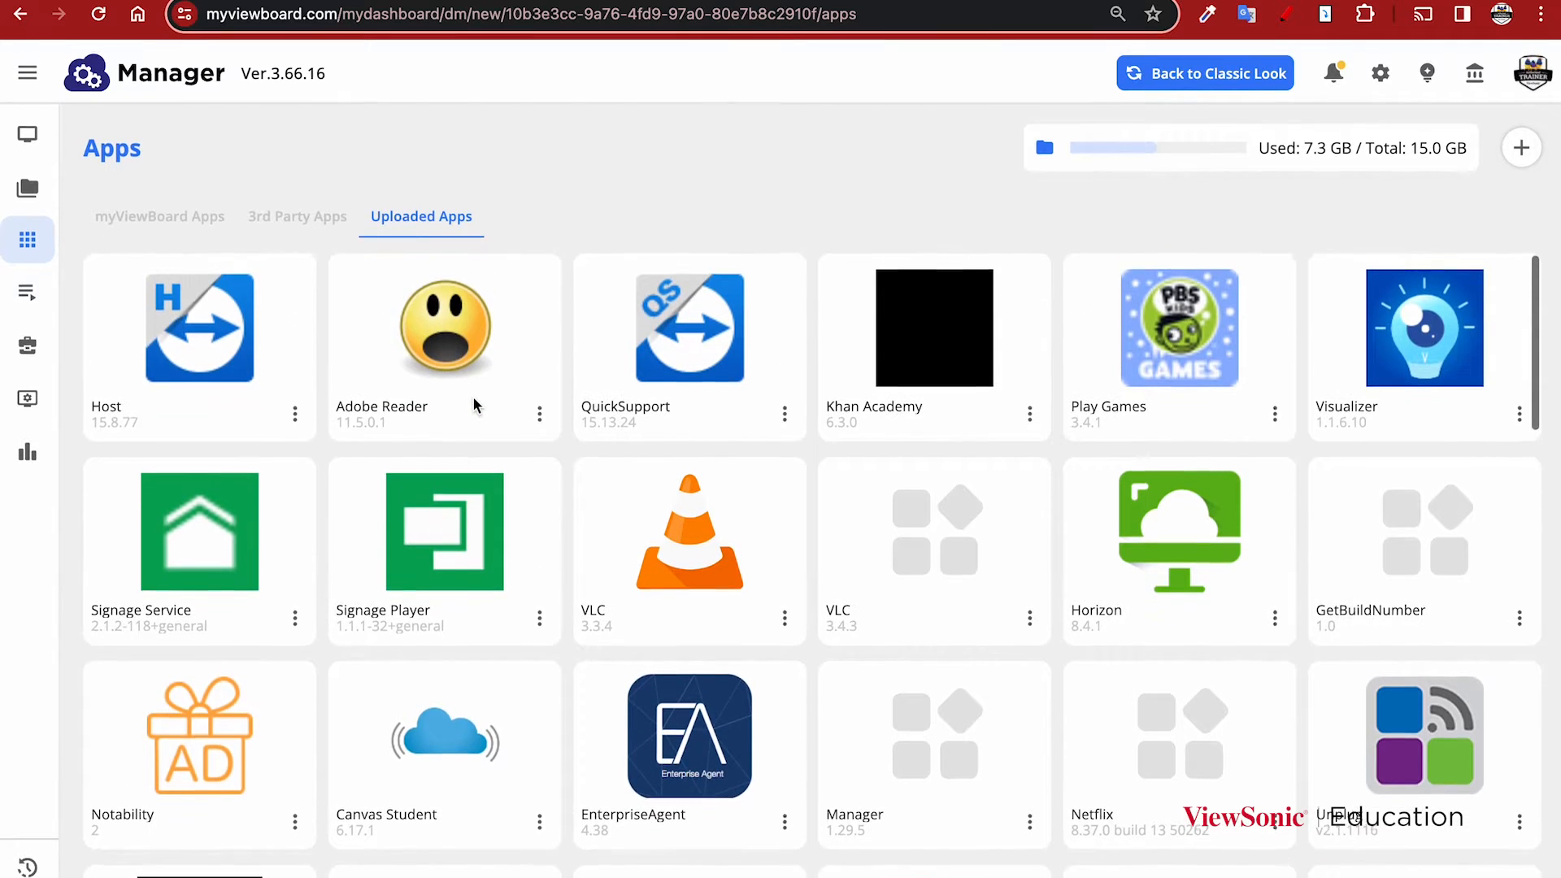
mouse_move(369, 263)
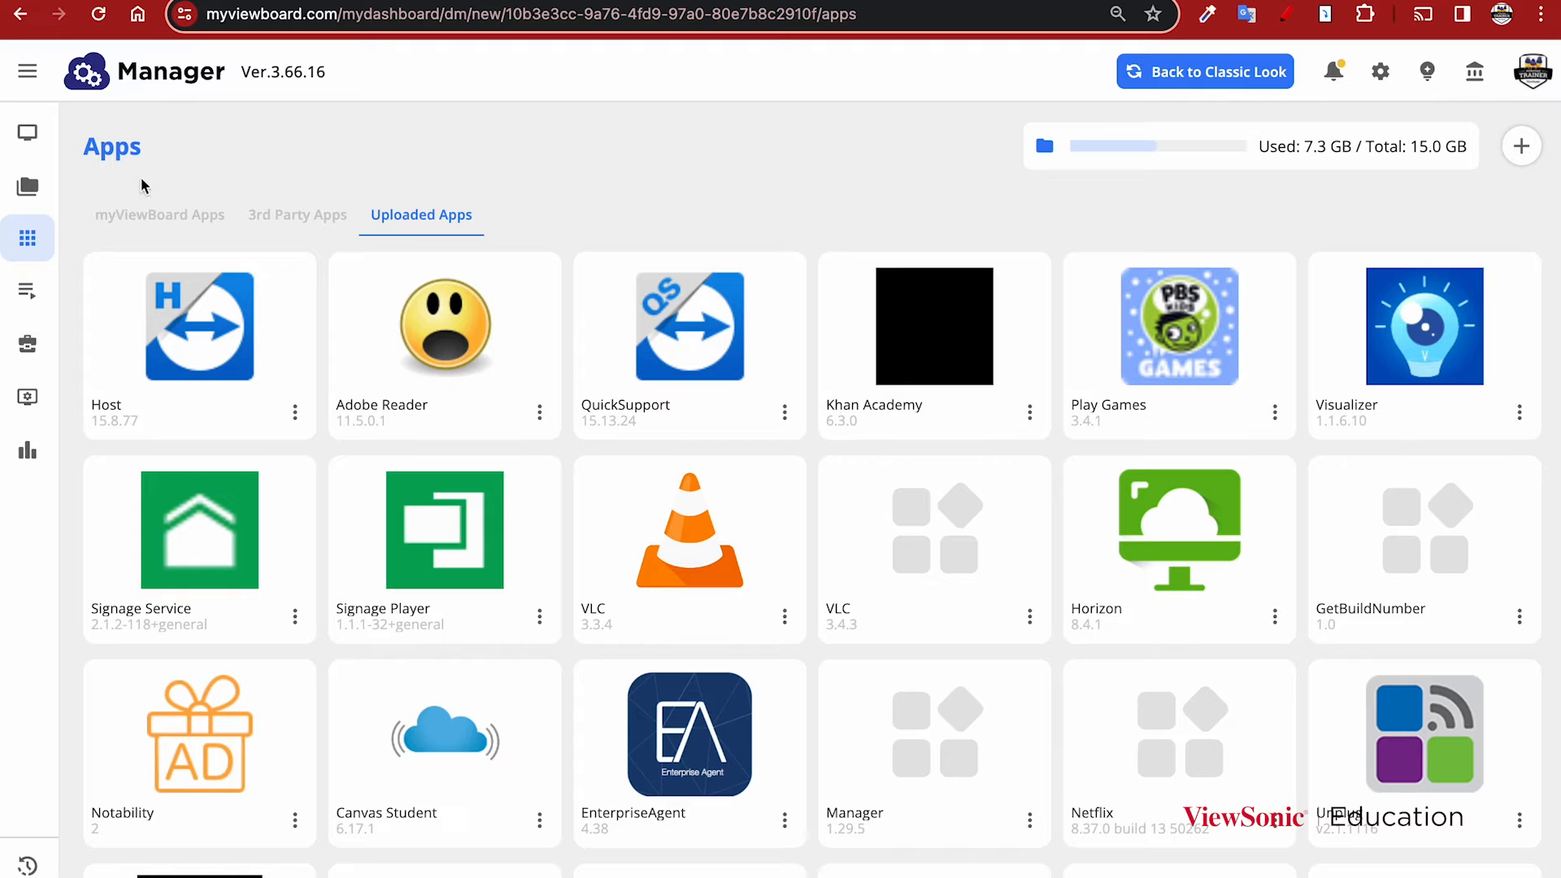
mouse_move(27, 131)
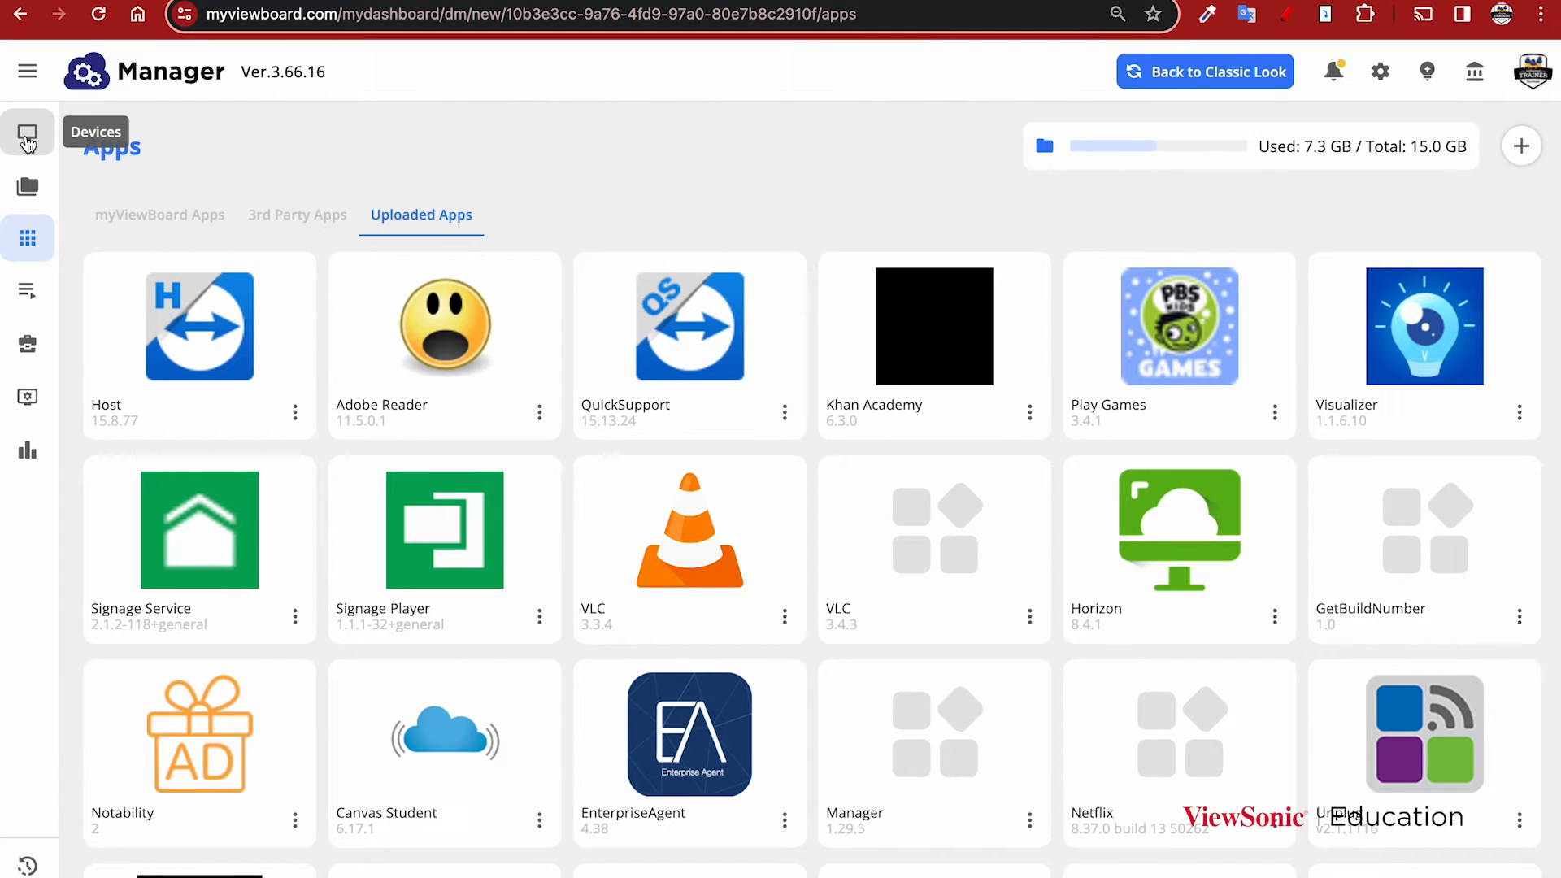
Filter the Devices list by "sharpe" and select the Sharpe 52 device
left_click(27, 132)
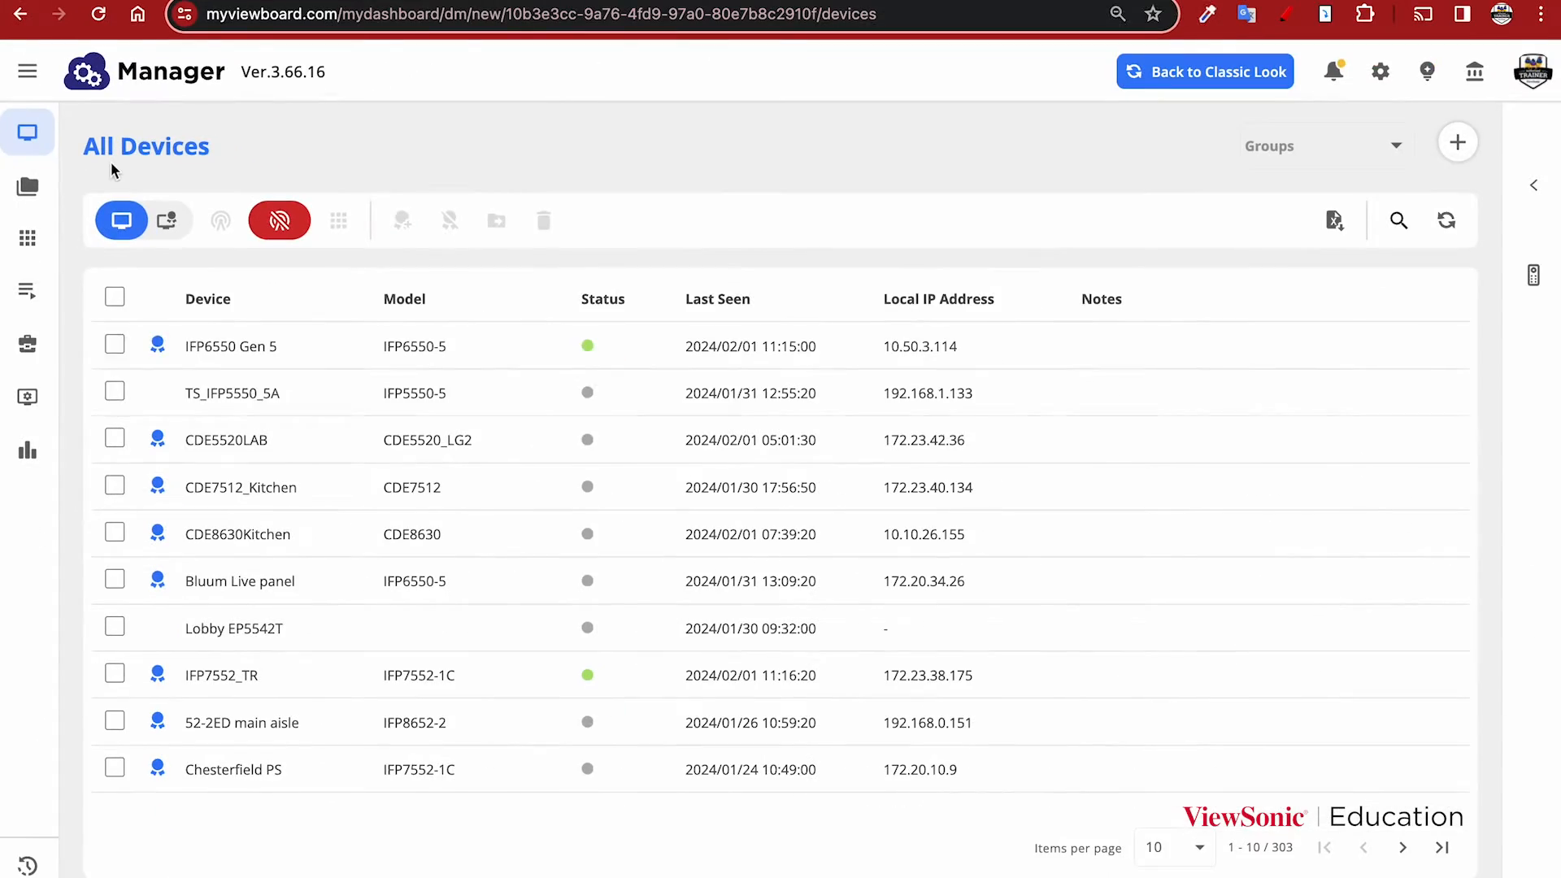
mouse_move(249, 575)
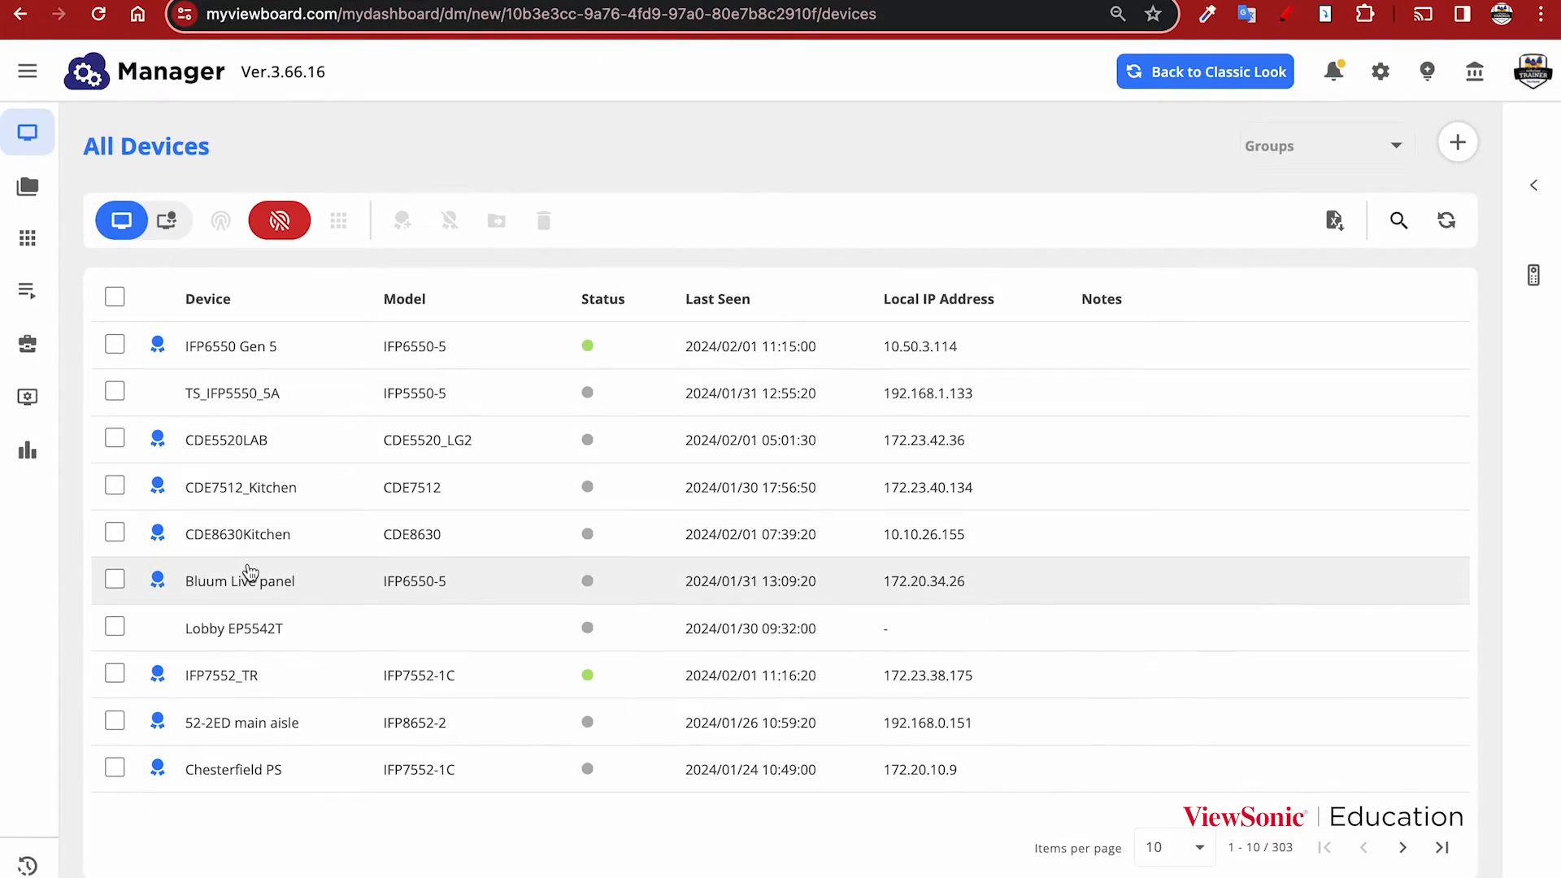
mouse_move(1446, 221)
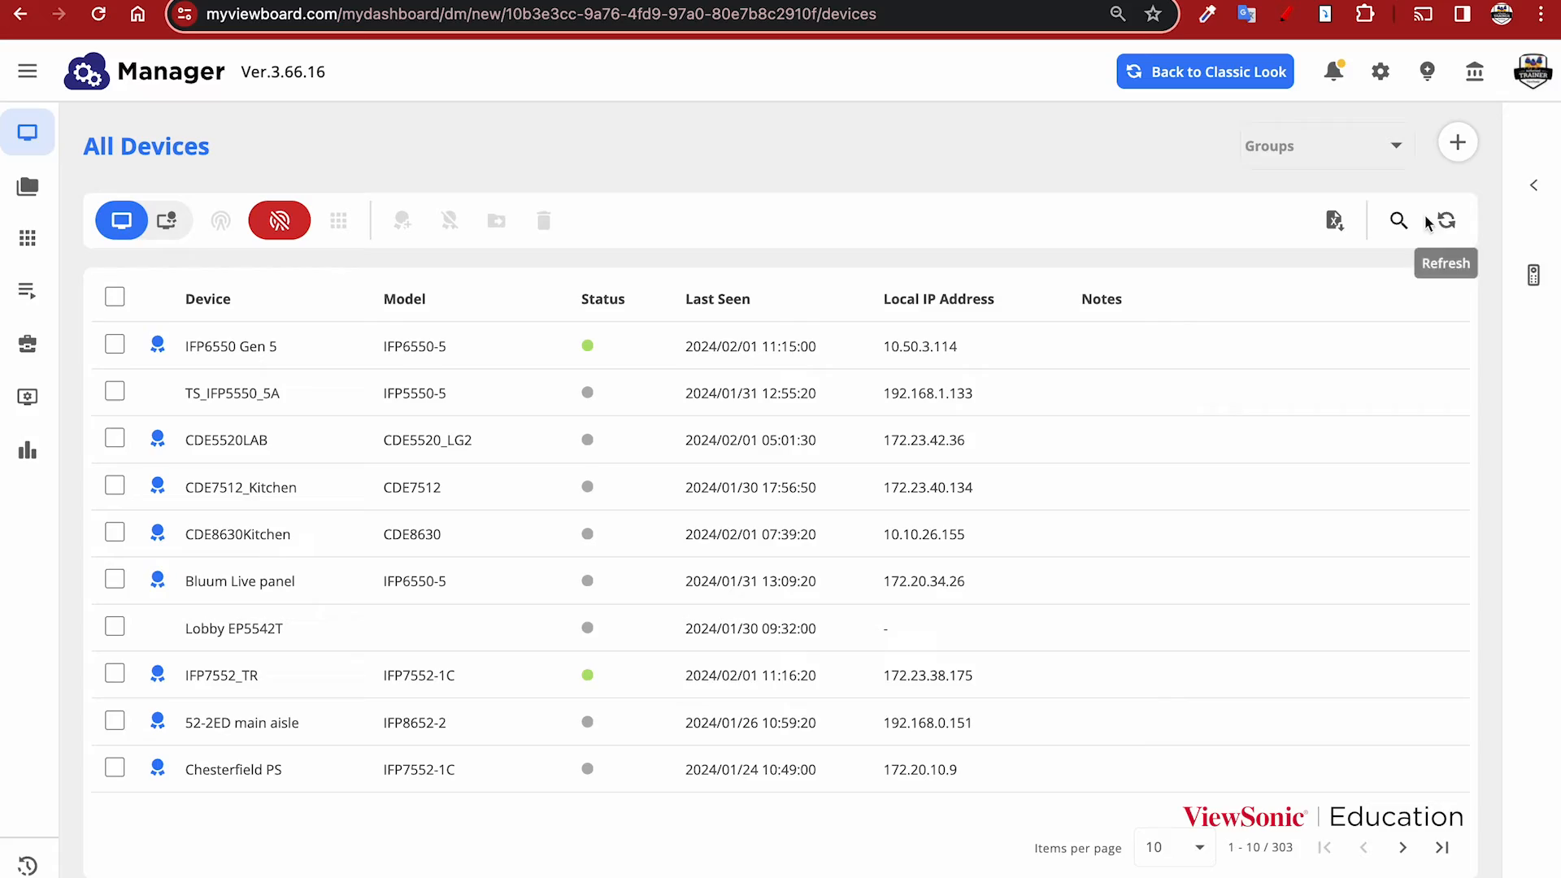
type("sharpe")
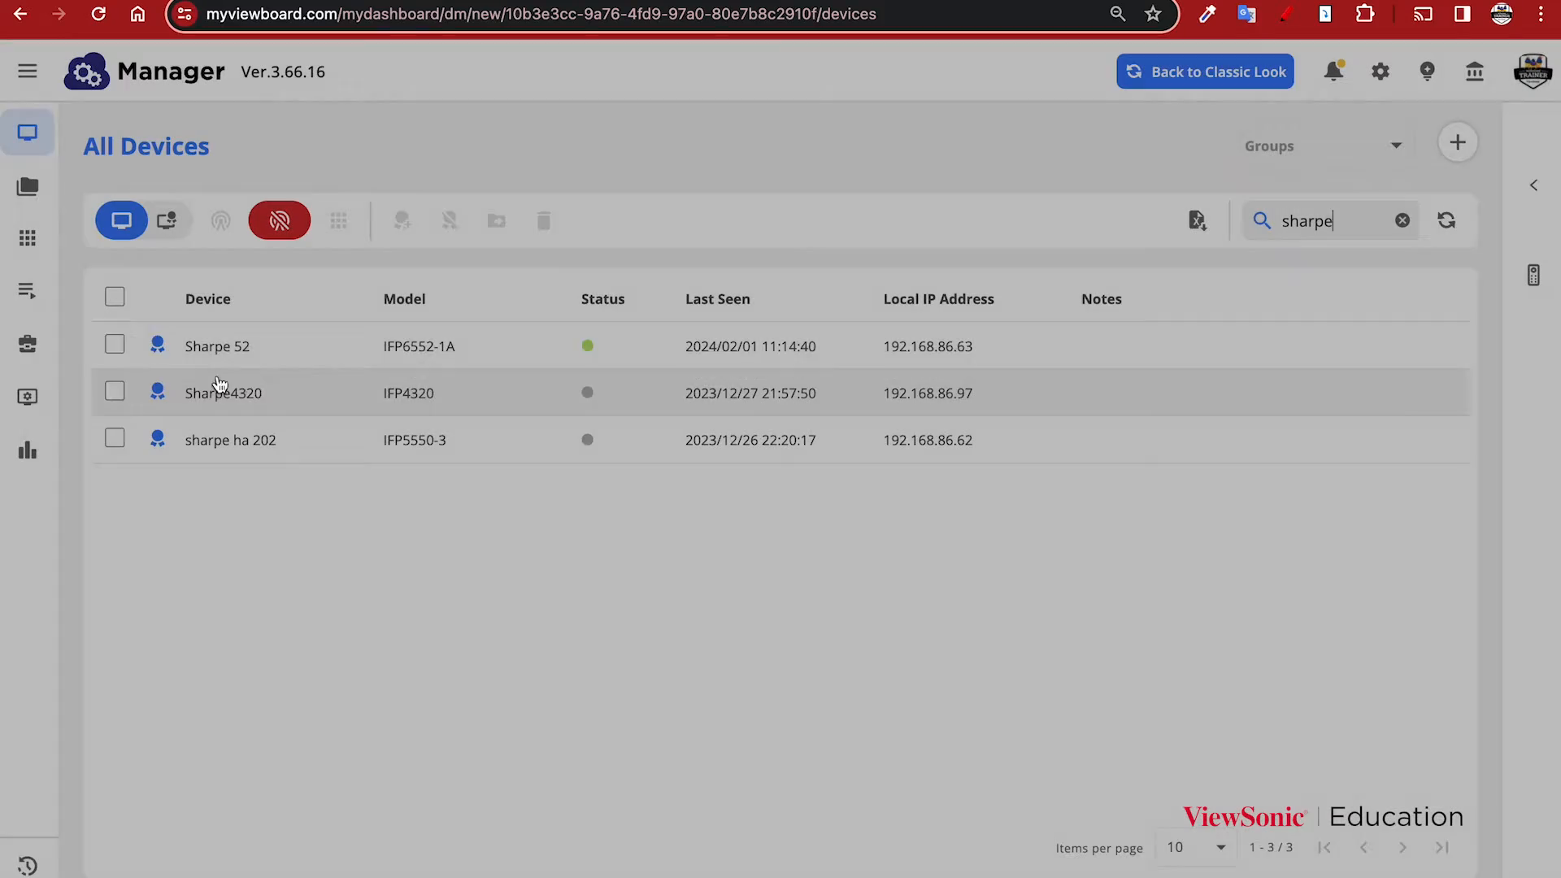
left_click(113, 345)
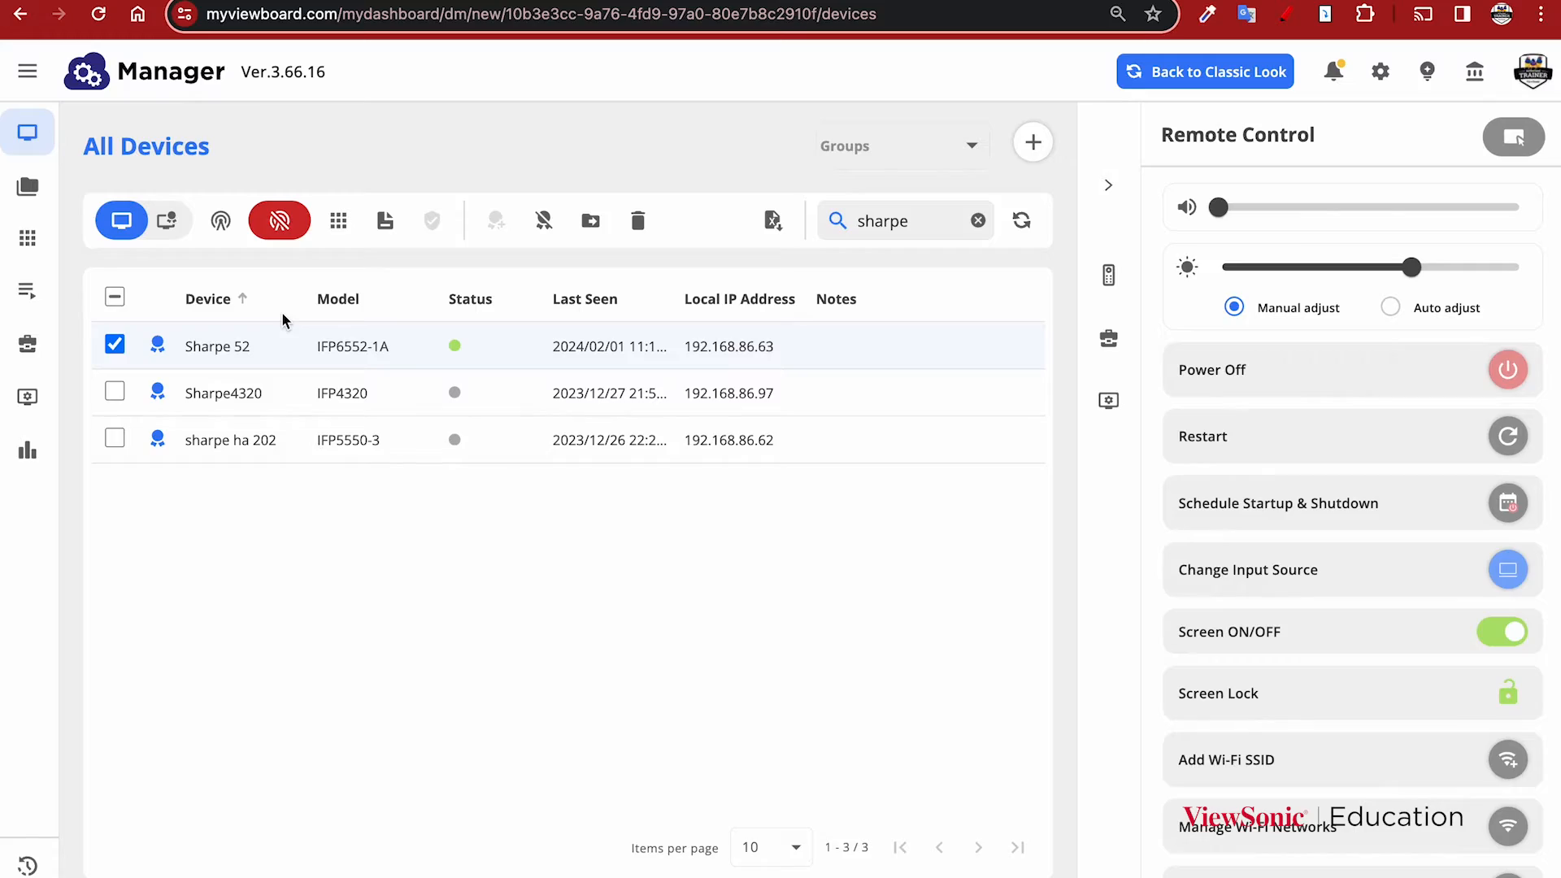
mouse_move(338, 220)
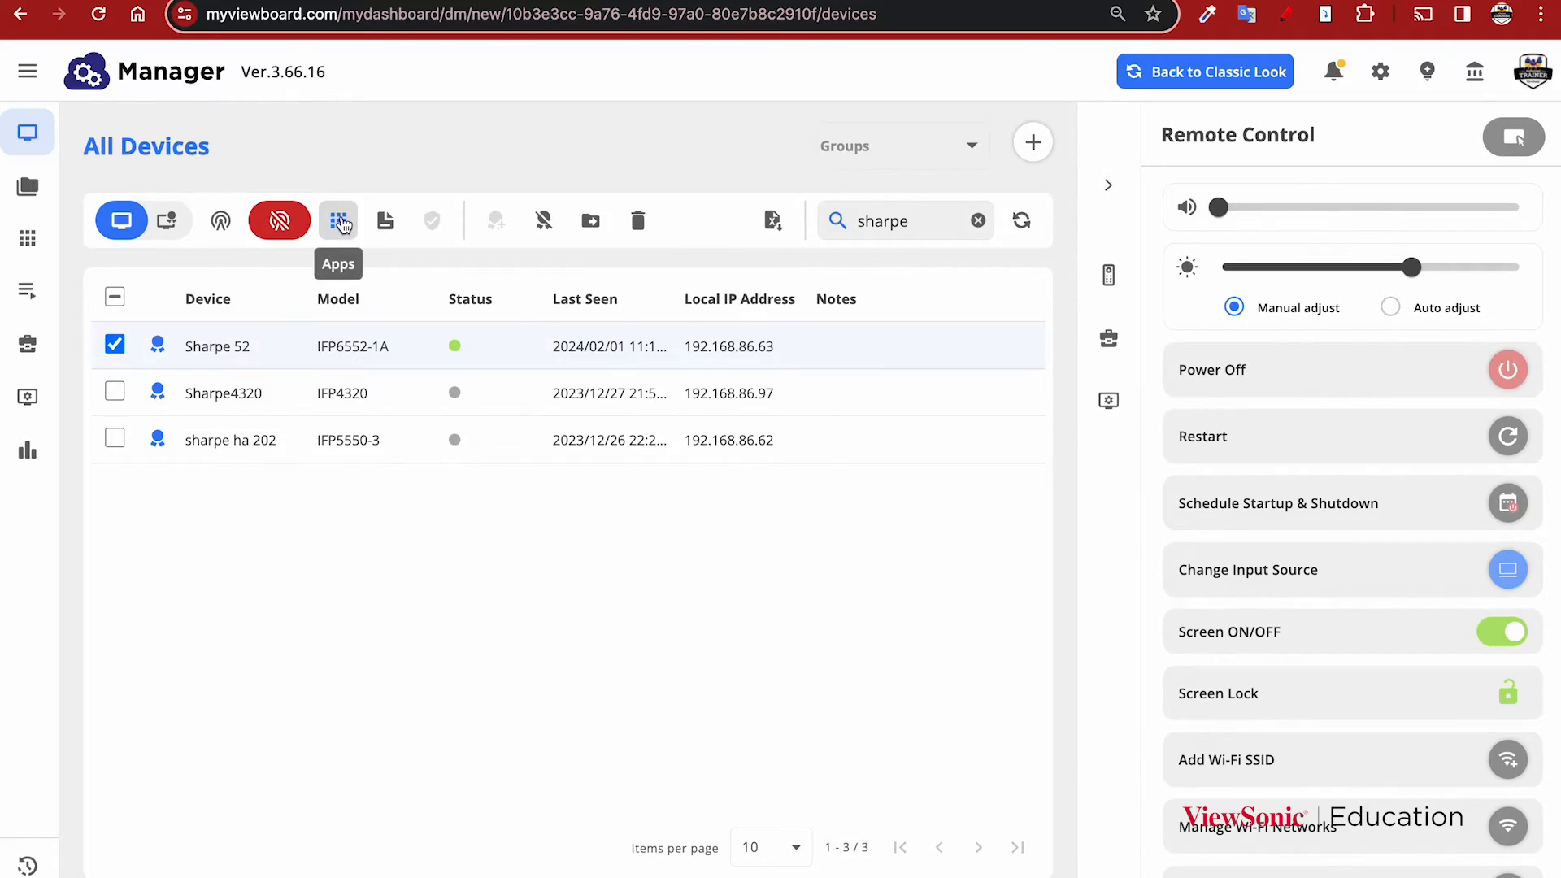
Send an Install command for myViewBoard Whiteboard to Sharpe 52, confirm, and deselect the device
left_click(338, 220)
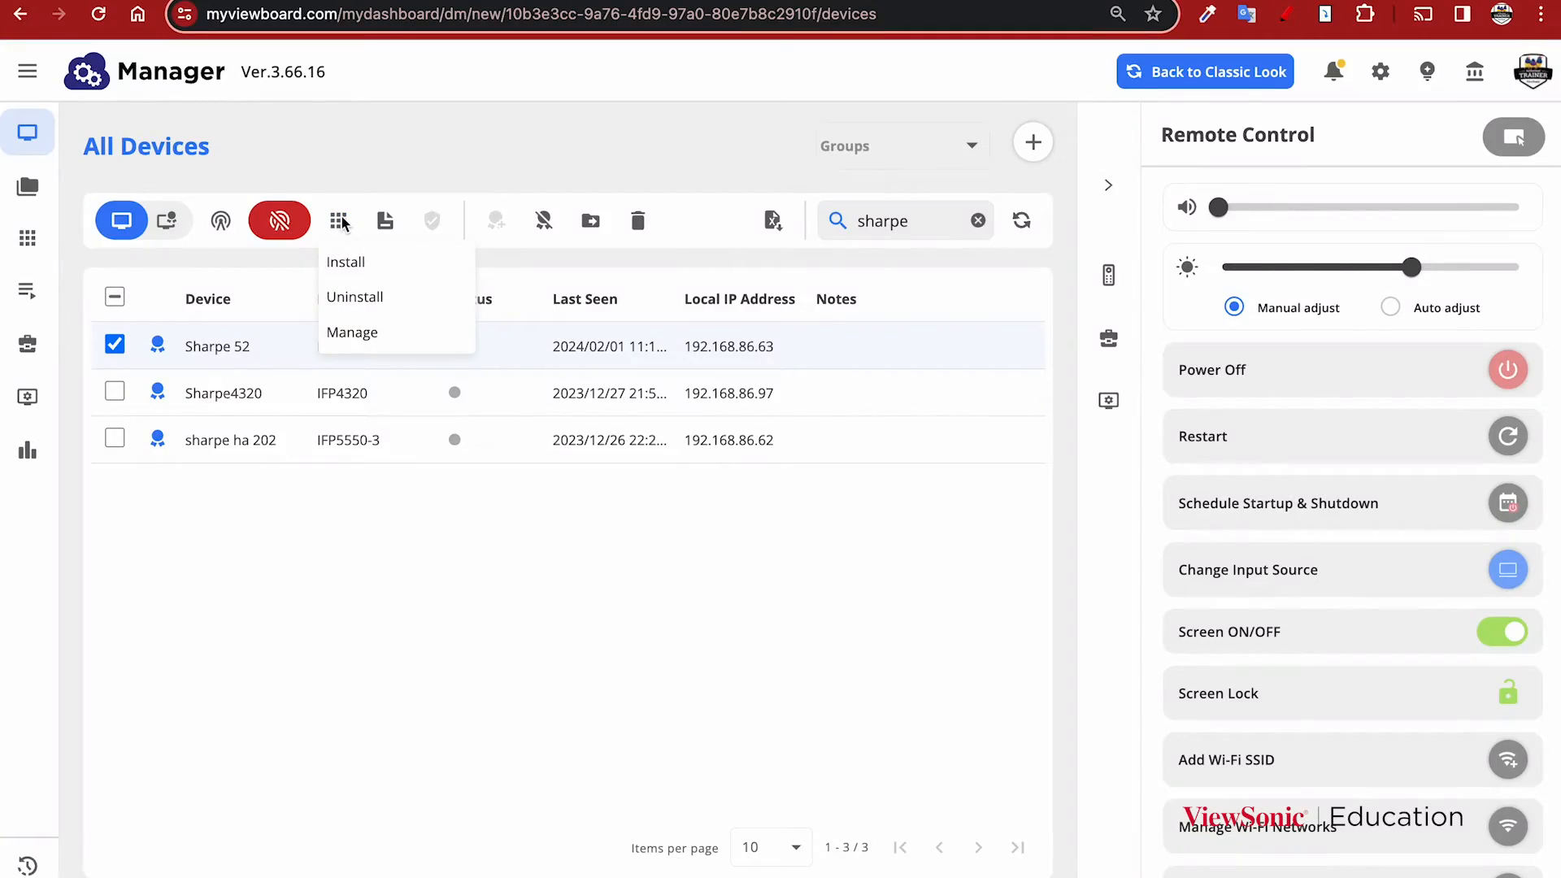
mouse_move(345, 262)
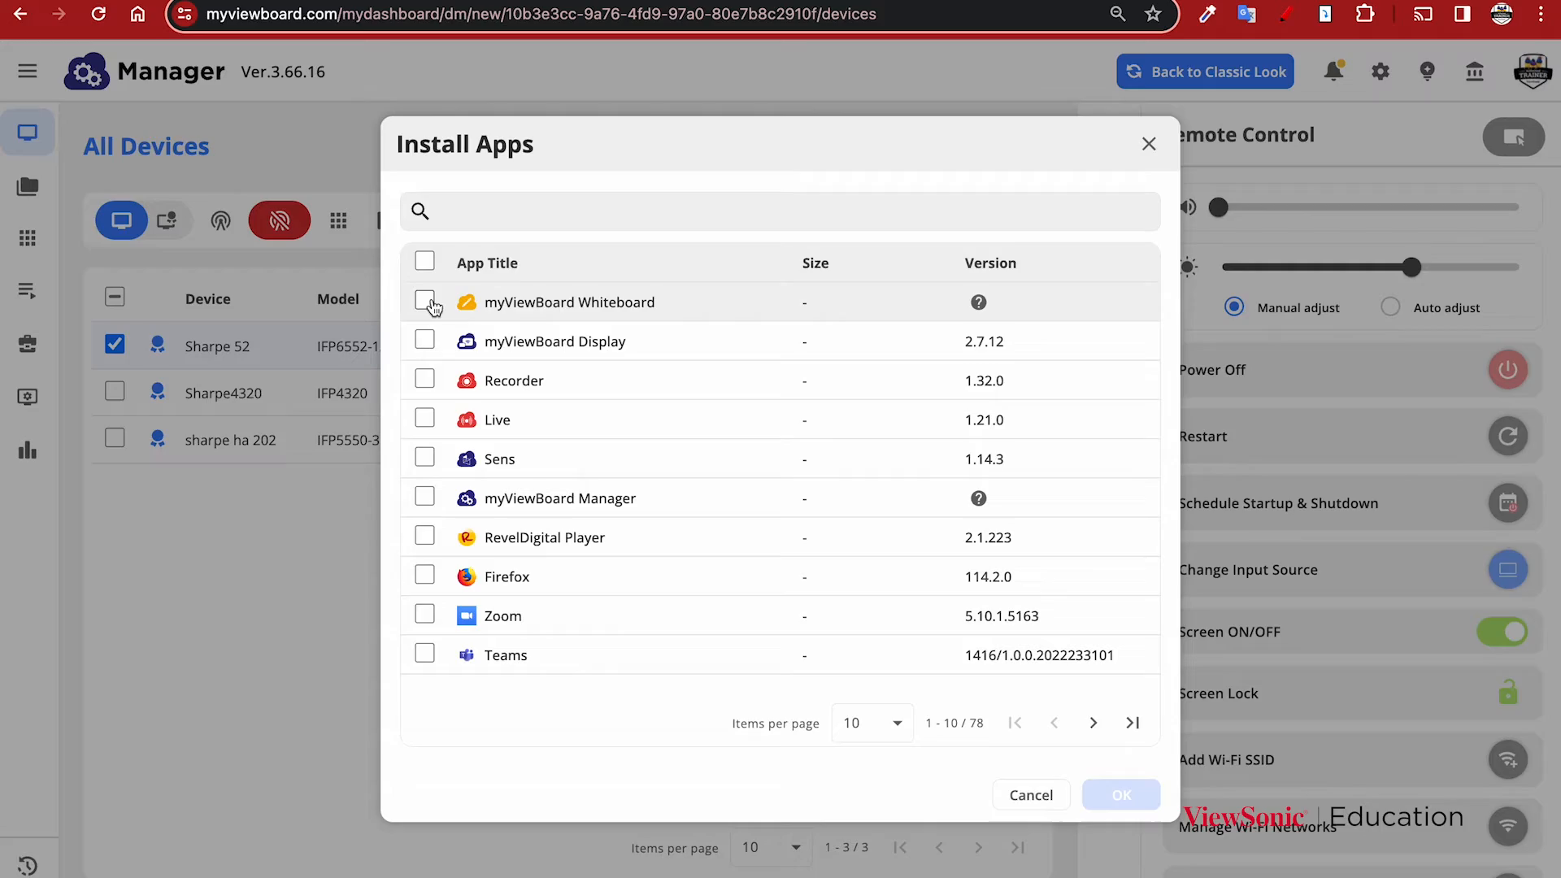
left_click(425, 302)
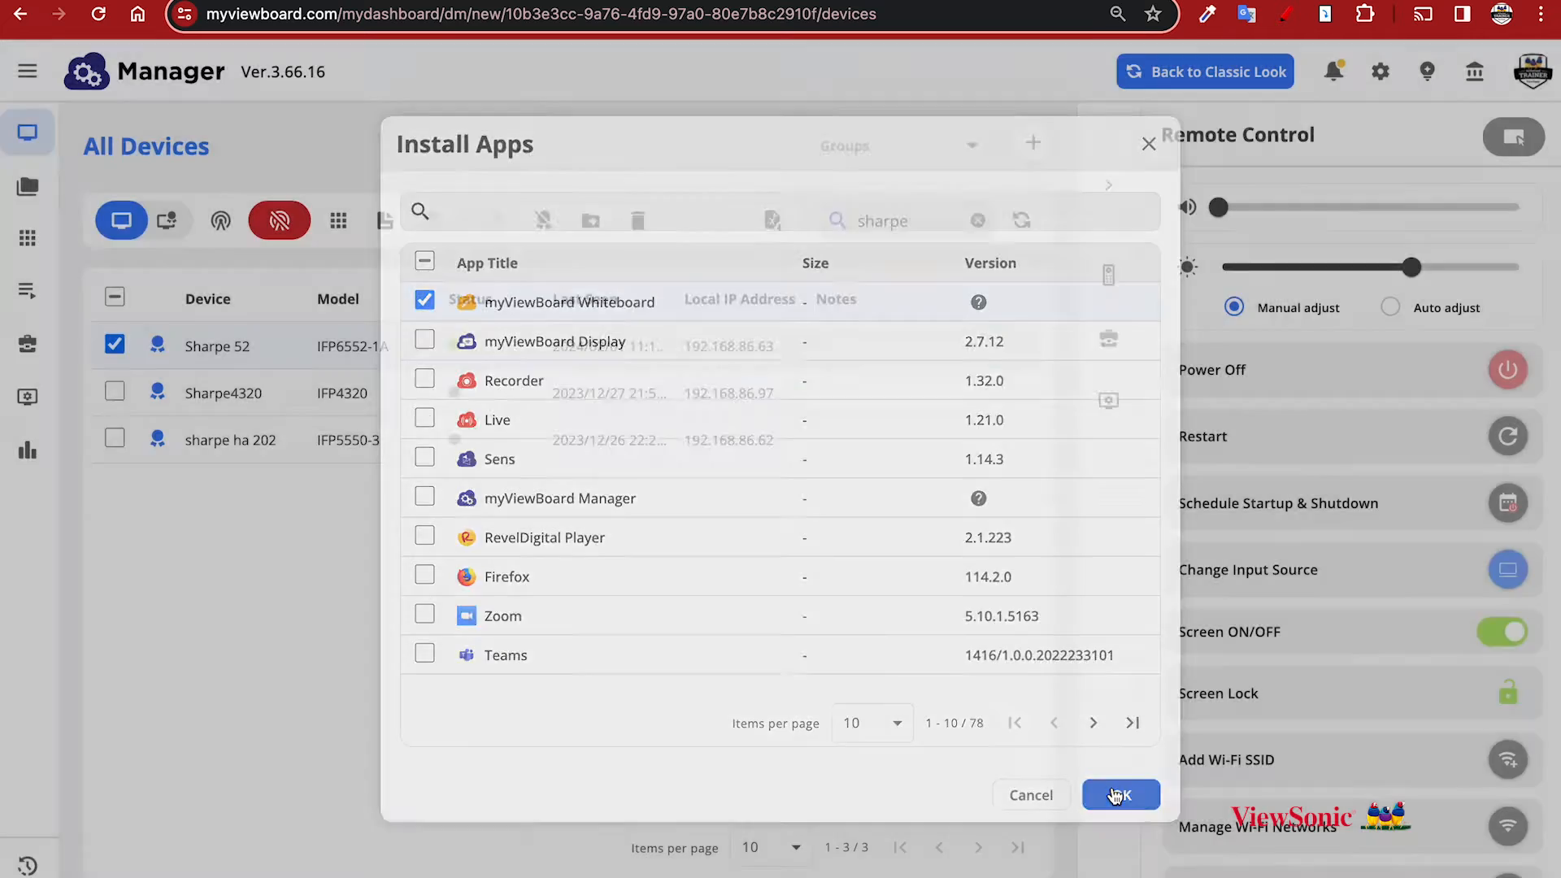
left_click(1120, 795)
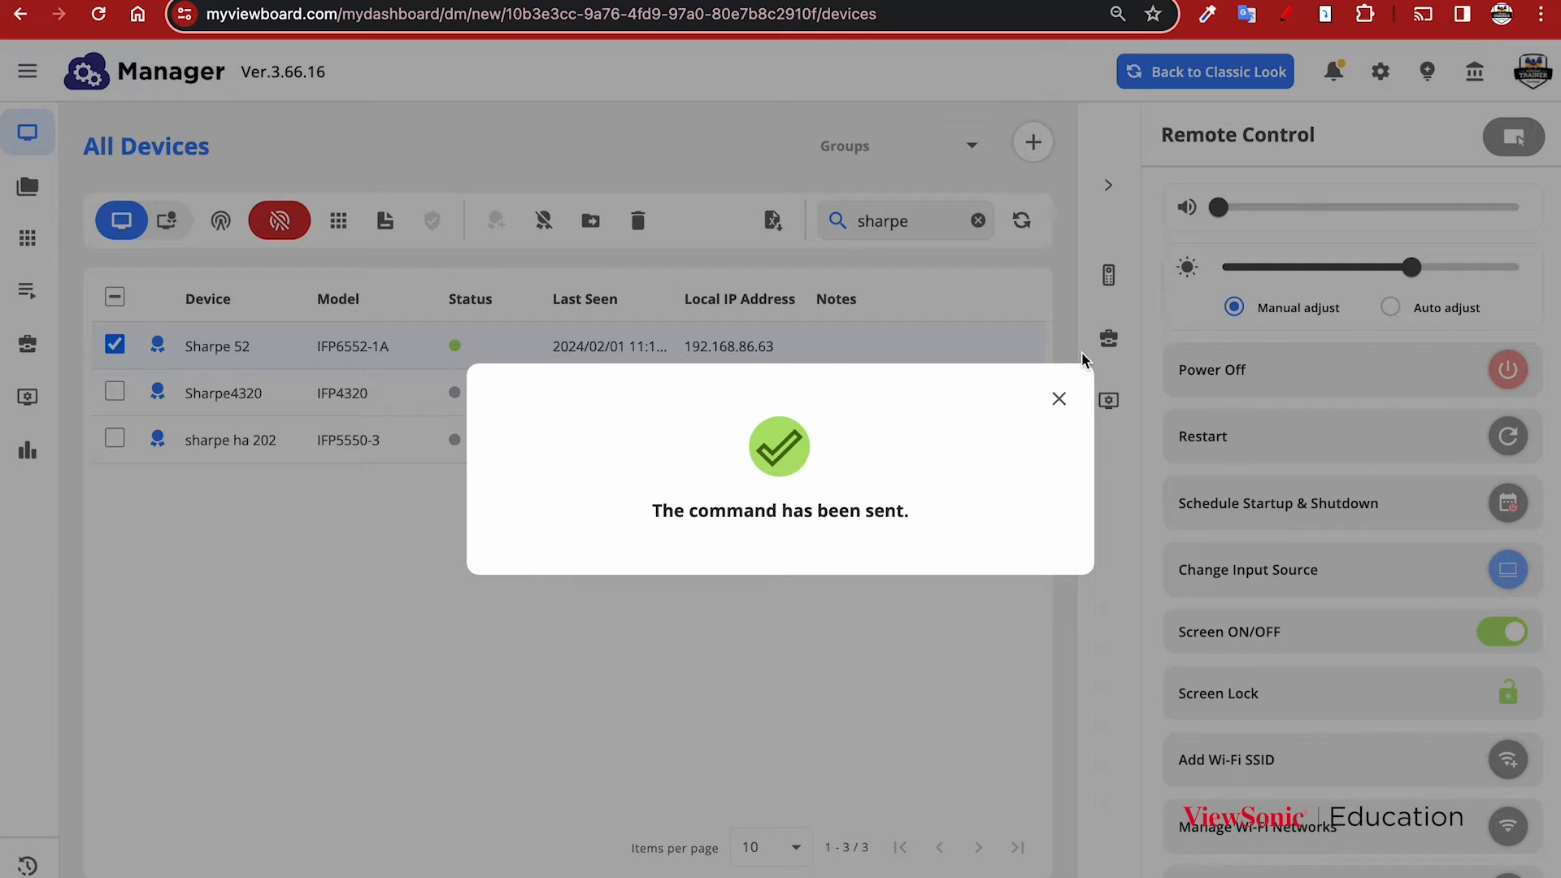
left_click(1059, 399)
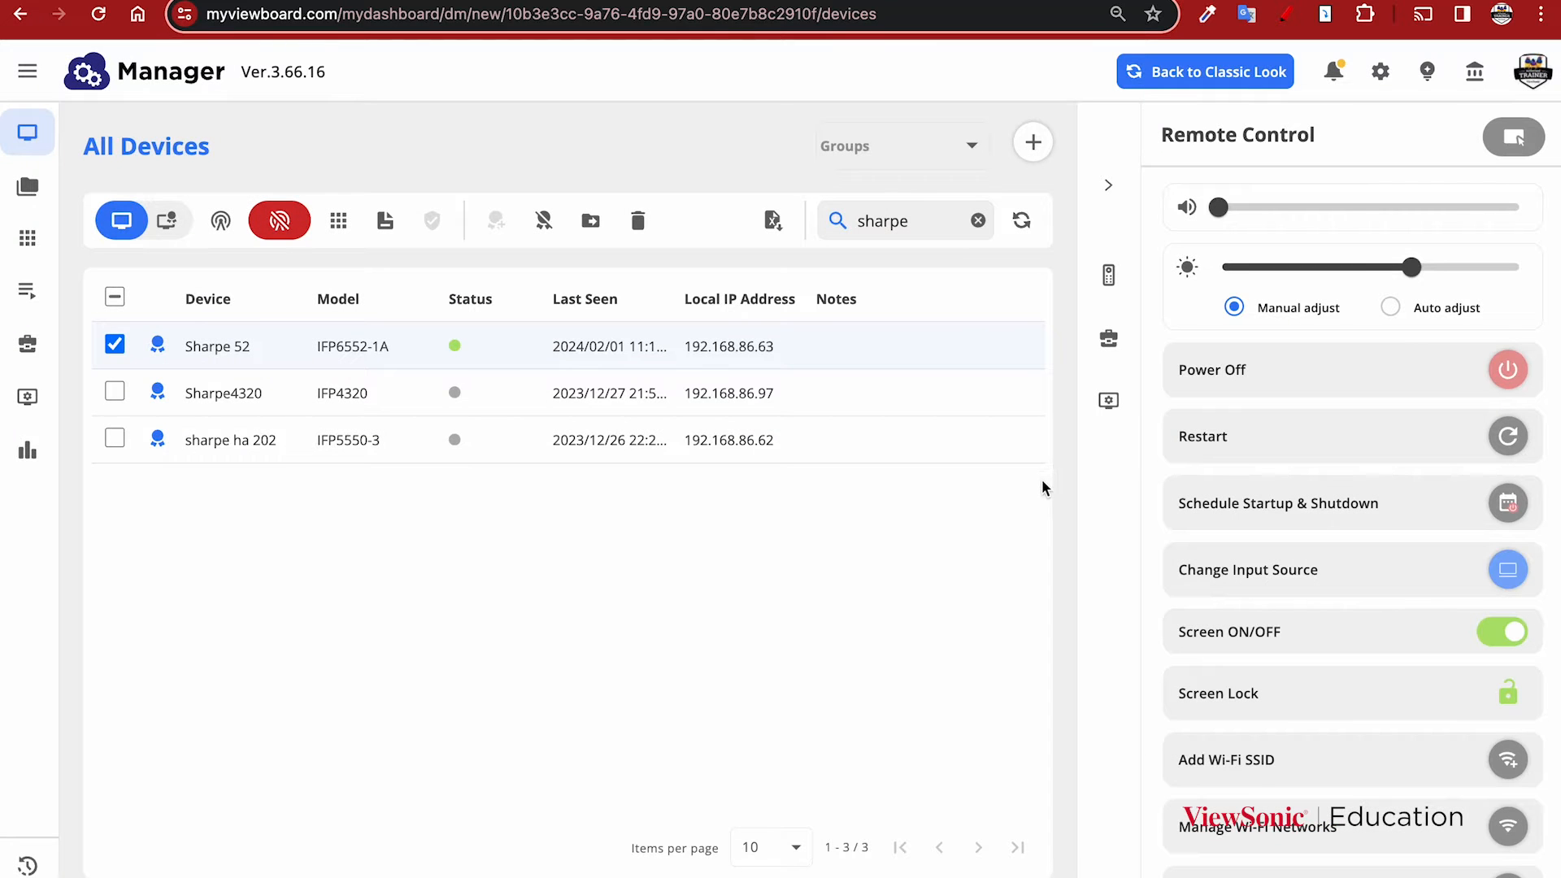
left_click(113, 346)
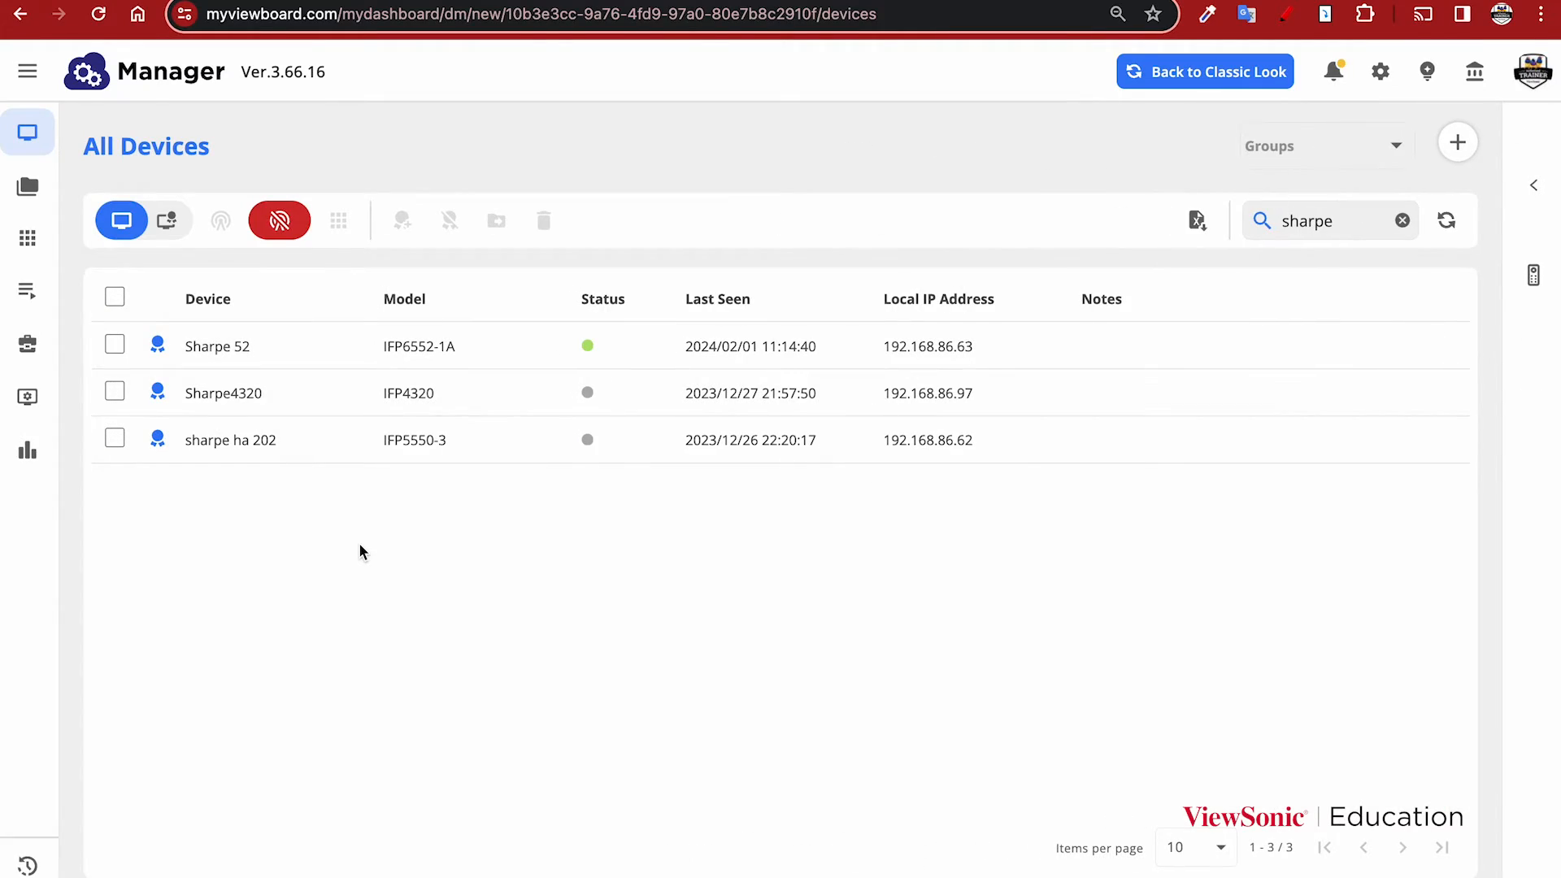
mouse_move(28, 289)
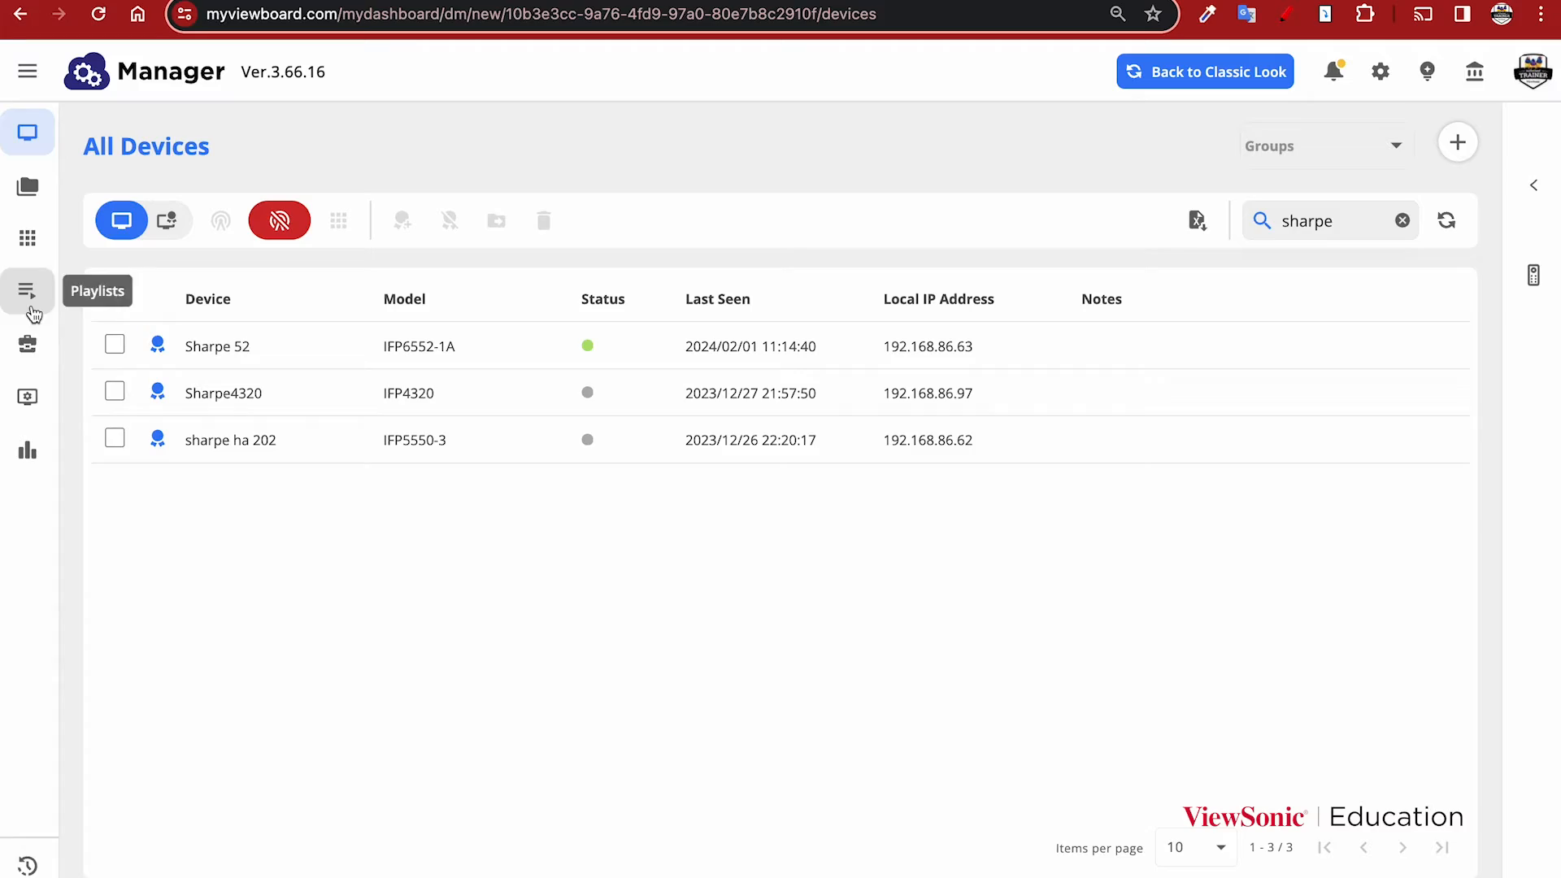
Edit the "Dan's Board" profile's Apps settings and show the Other Apps home-screen visibility options
left_click(27, 396)
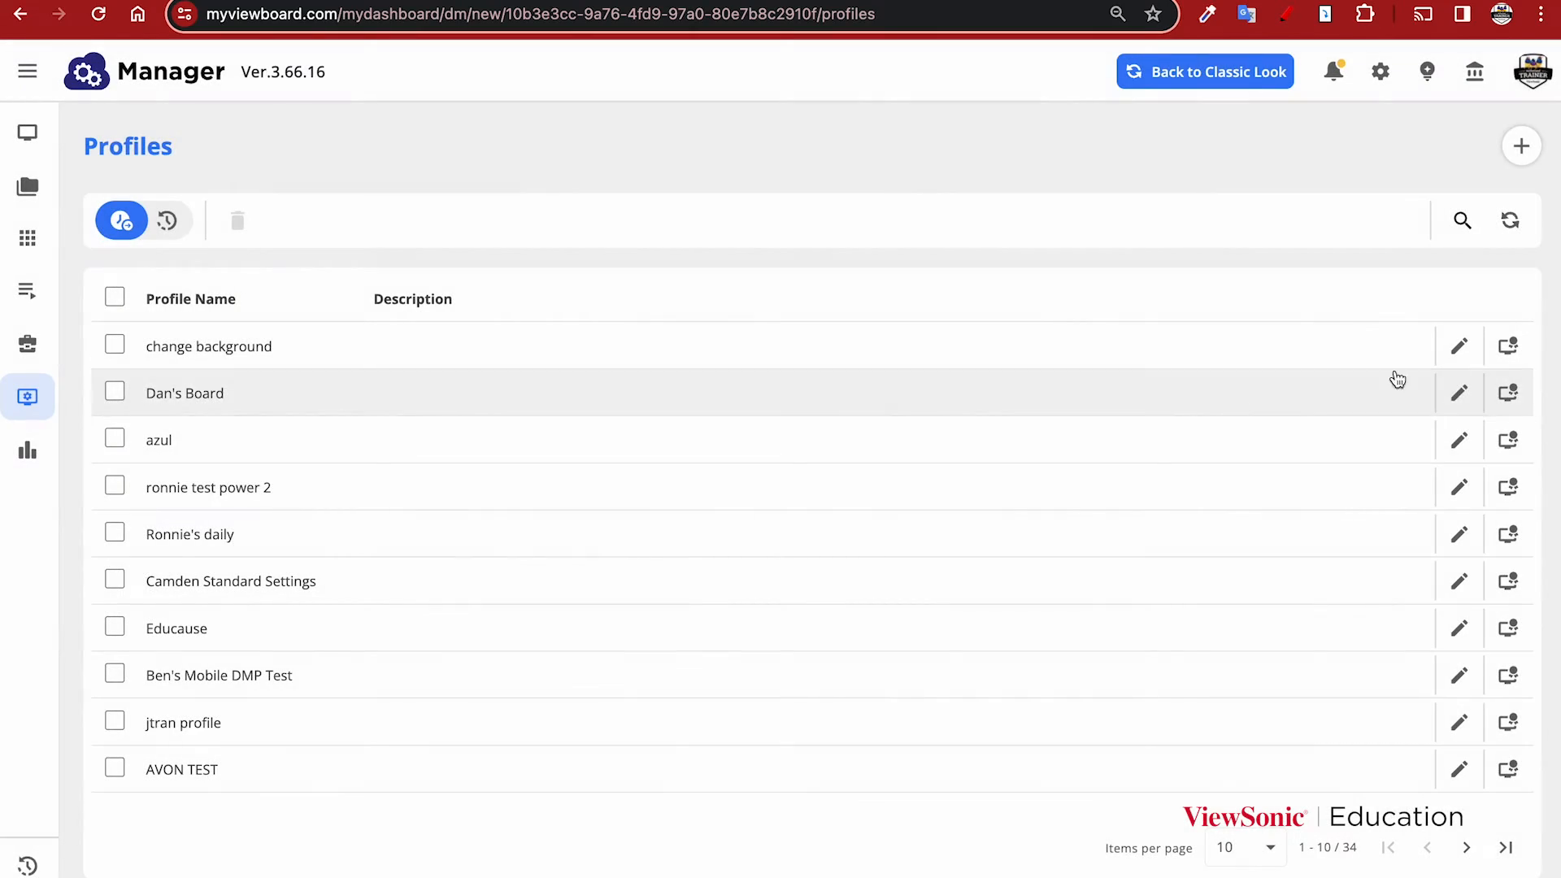
left_click(1459, 392)
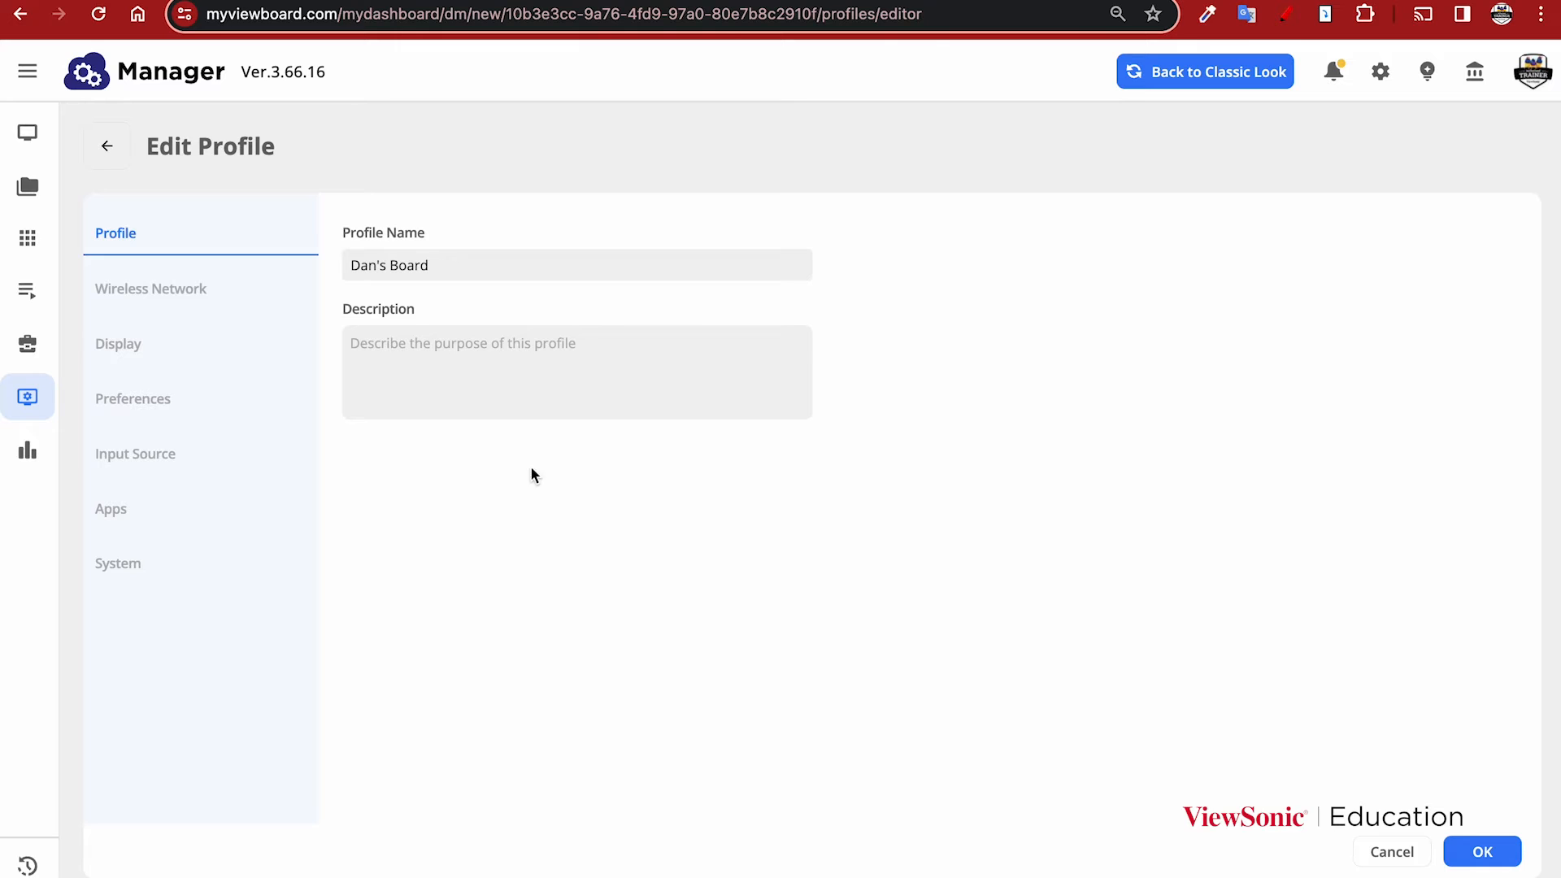
left_click(110, 509)
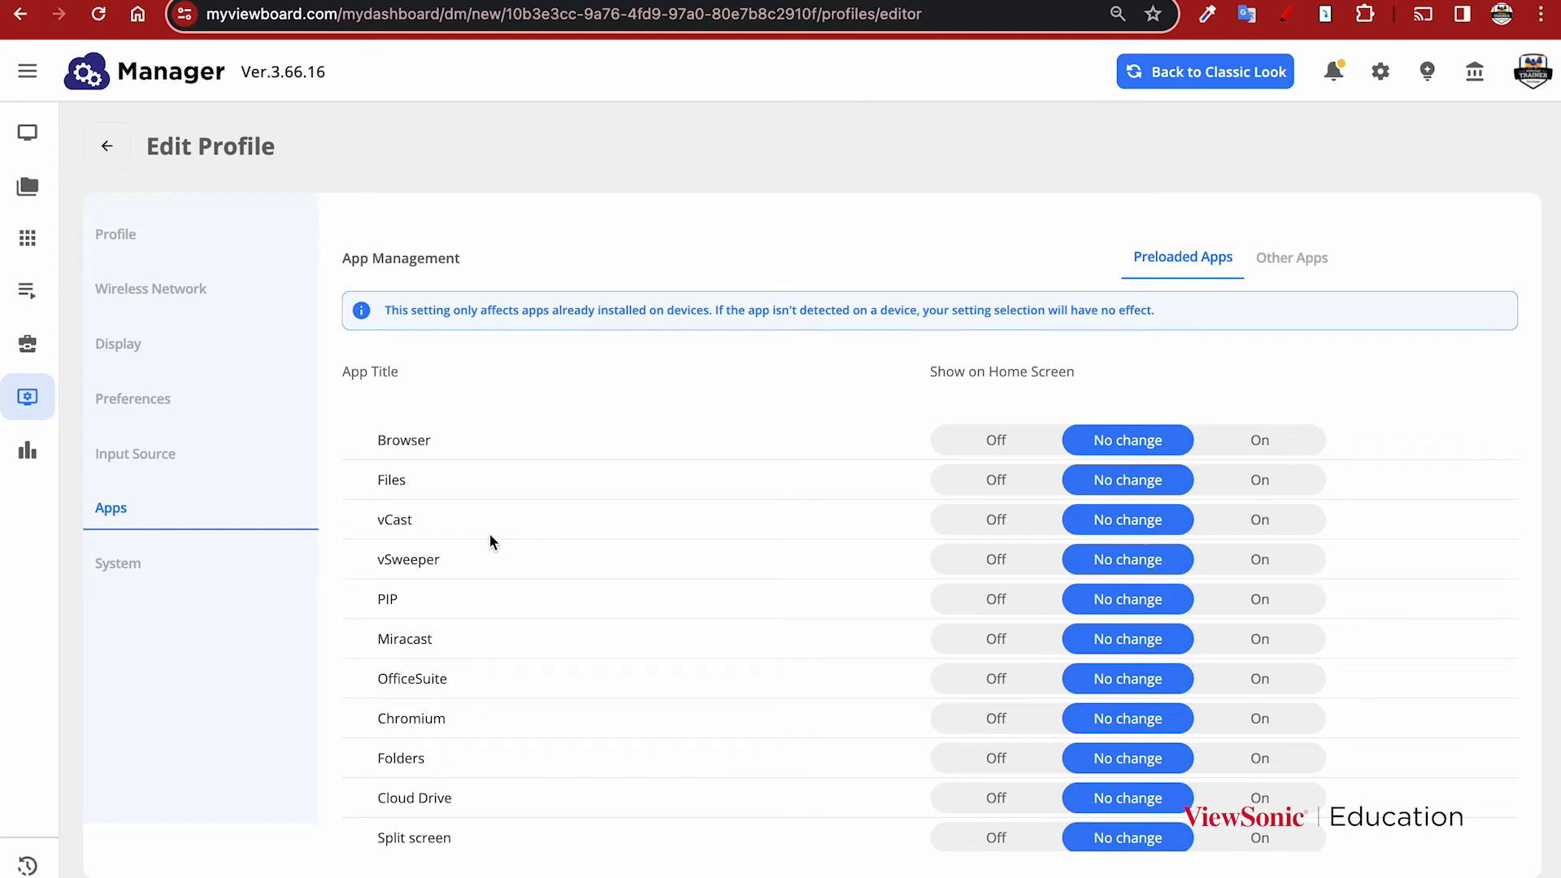
scroll("down", 3)
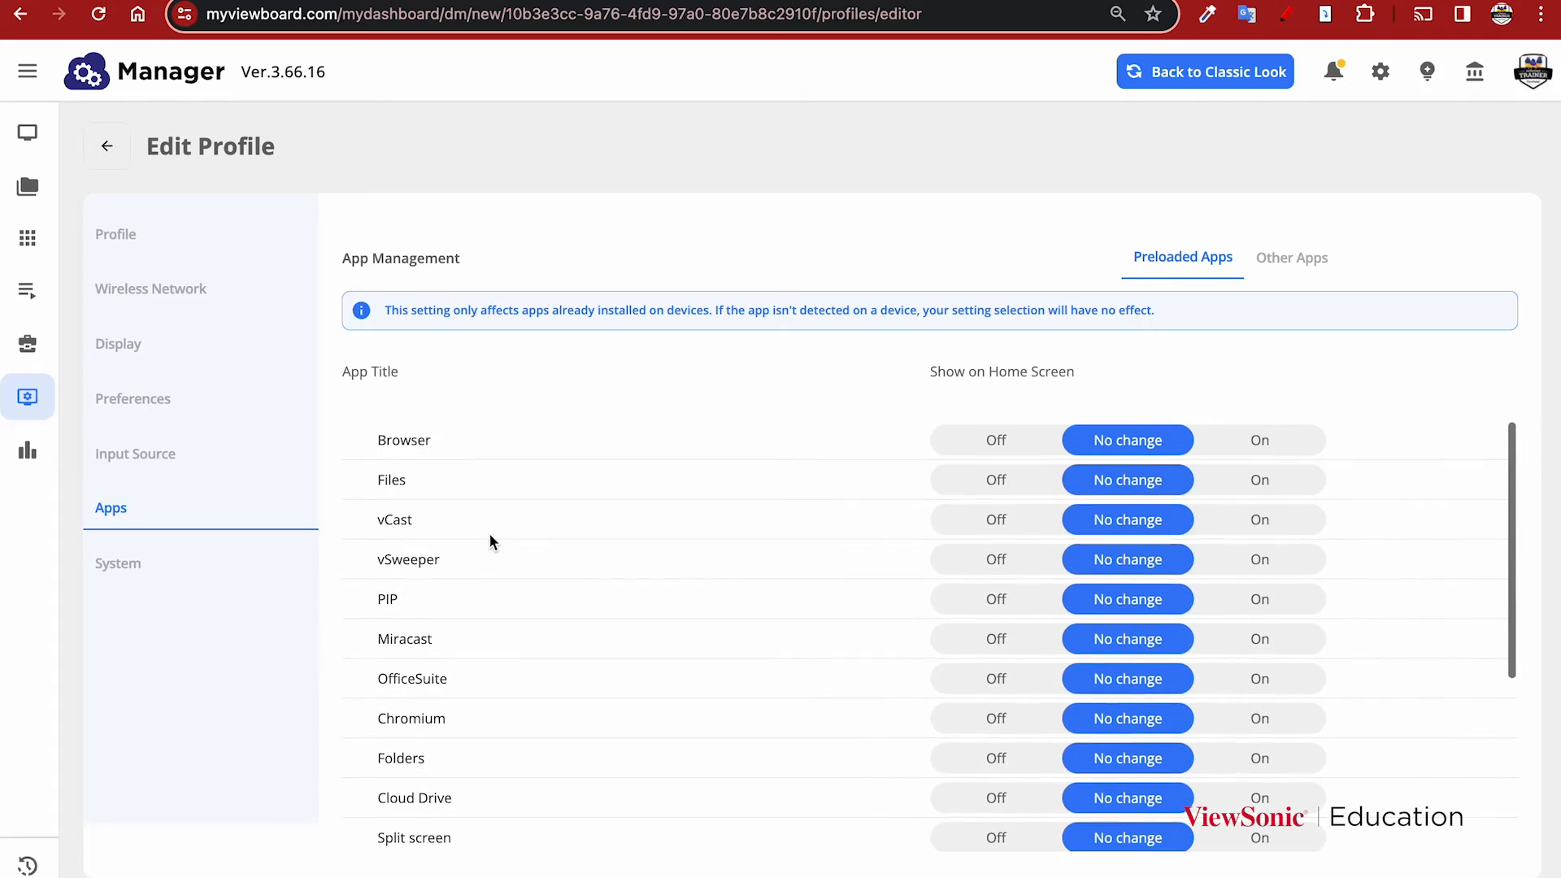
left_click(1291, 257)
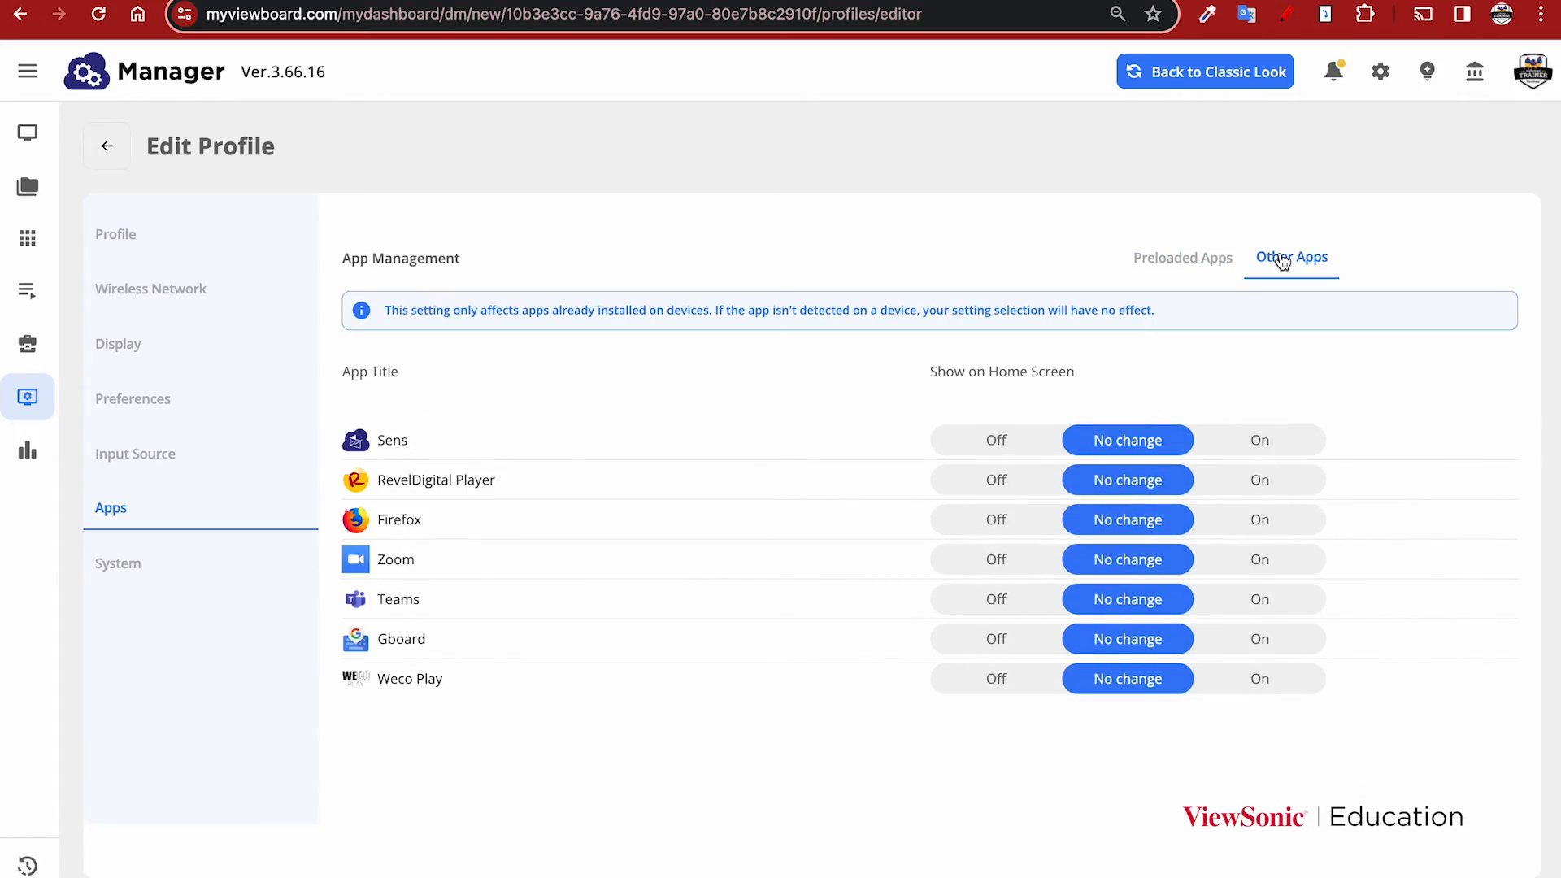